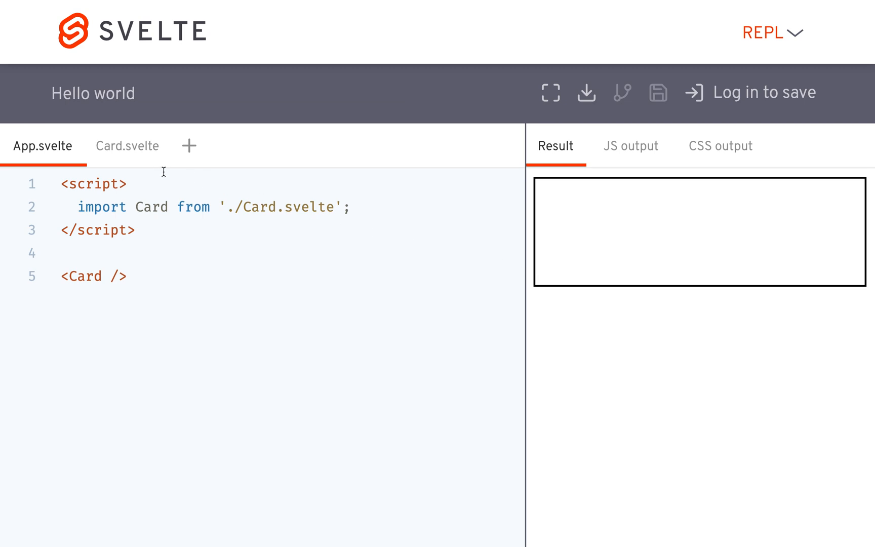
mouse_move(159, 166)
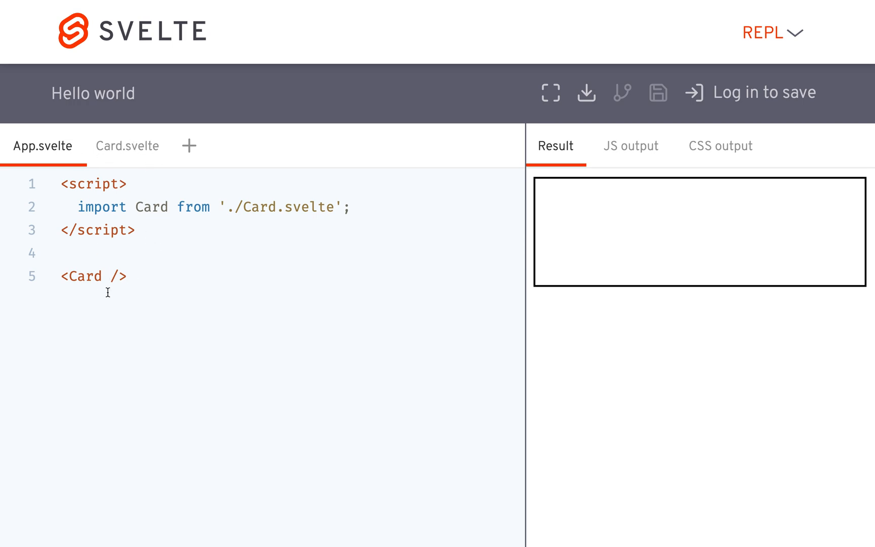
Step: Glance at Card.svelte, then add two more <Card /> lines in App.svelte
left_click(127, 146)
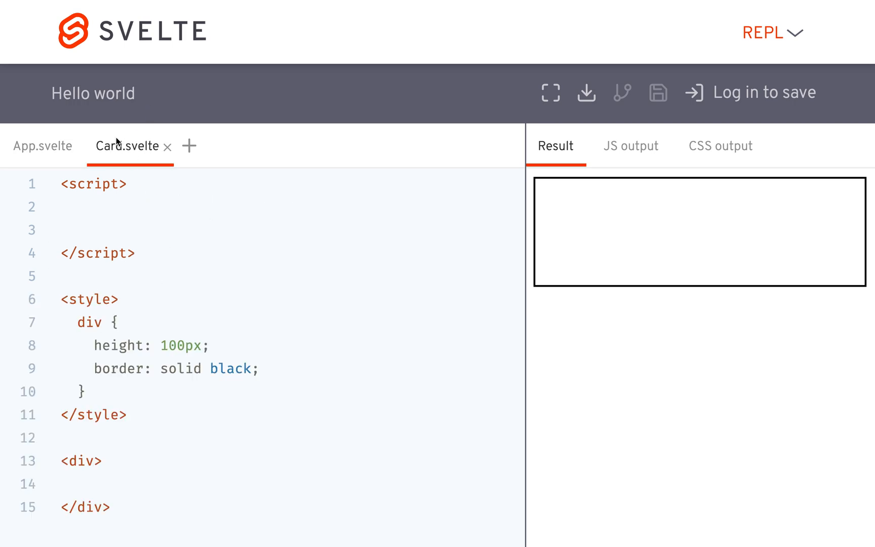
left_click(42, 146)
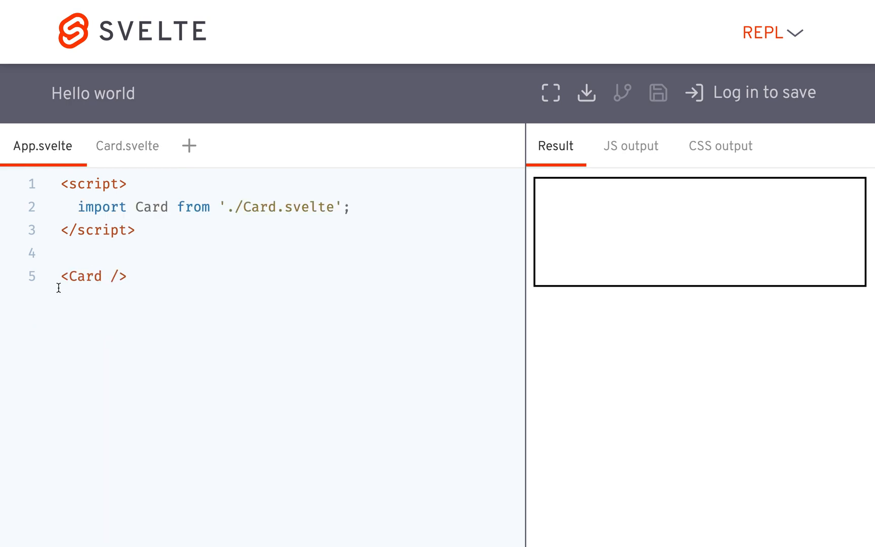
double_click(84, 275)
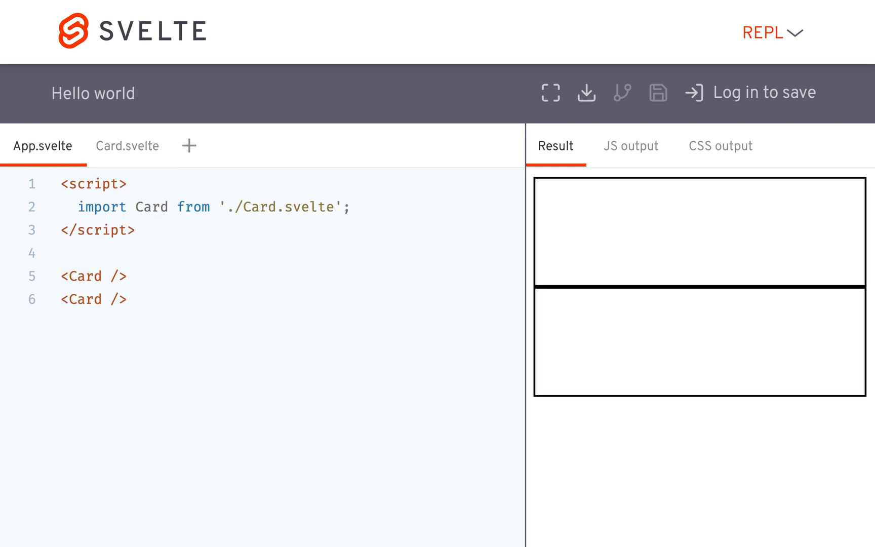
type("<Card />")
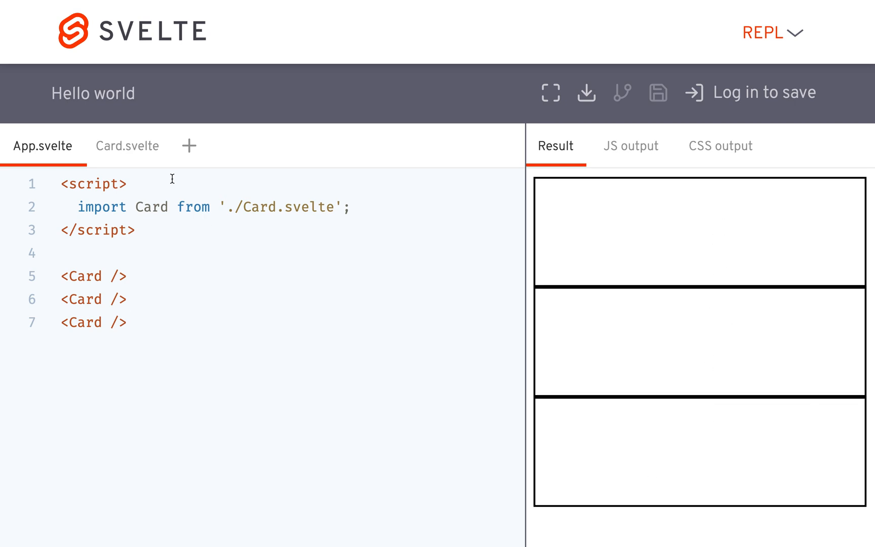
Step: Add 'export let backgroundColor;' to Card.svelte's script
left_click(126, 146)
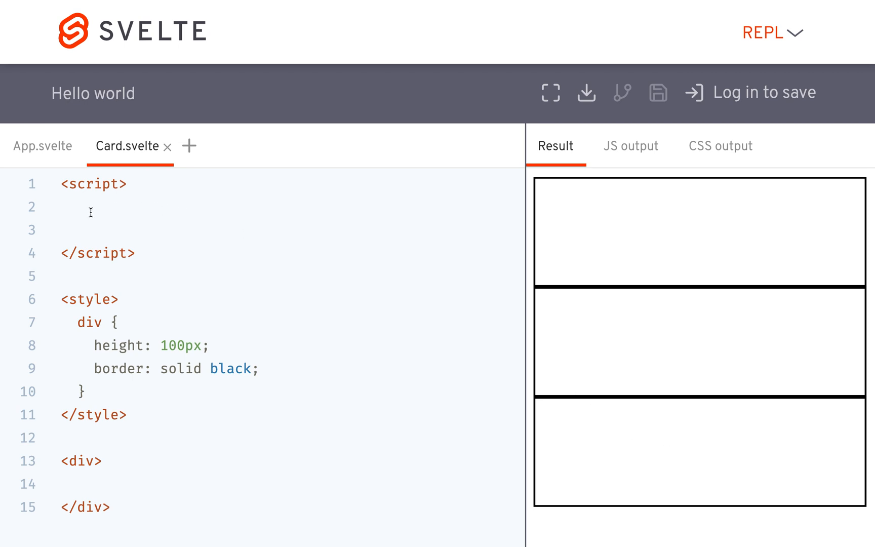
mouse_move(373, 345)
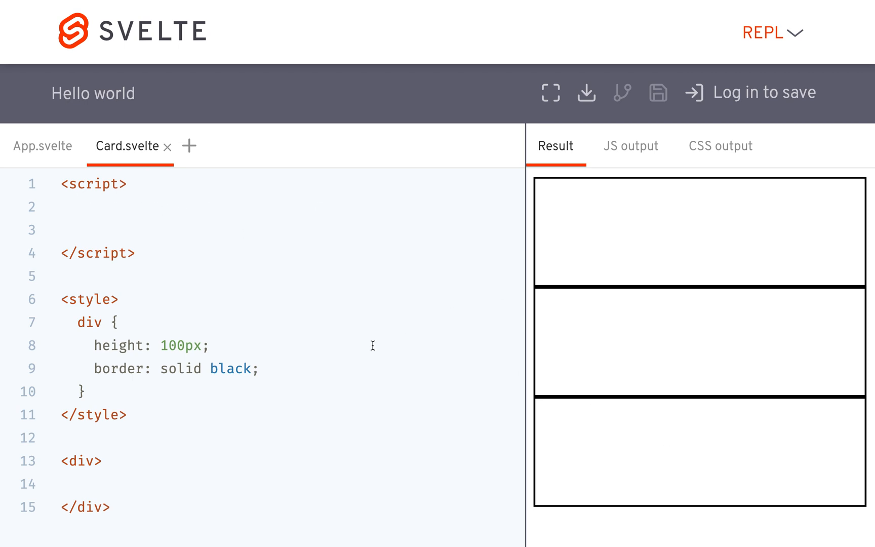
type("export let")
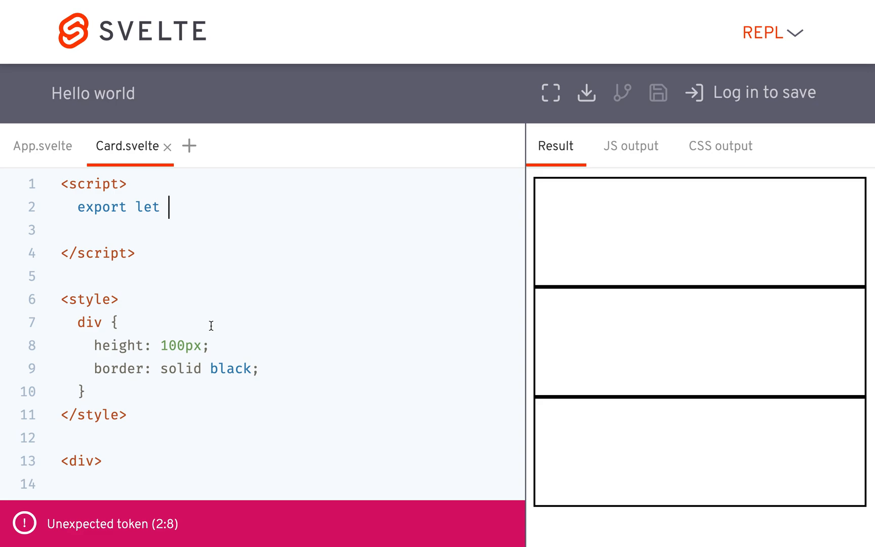
type("backgroundColor;")
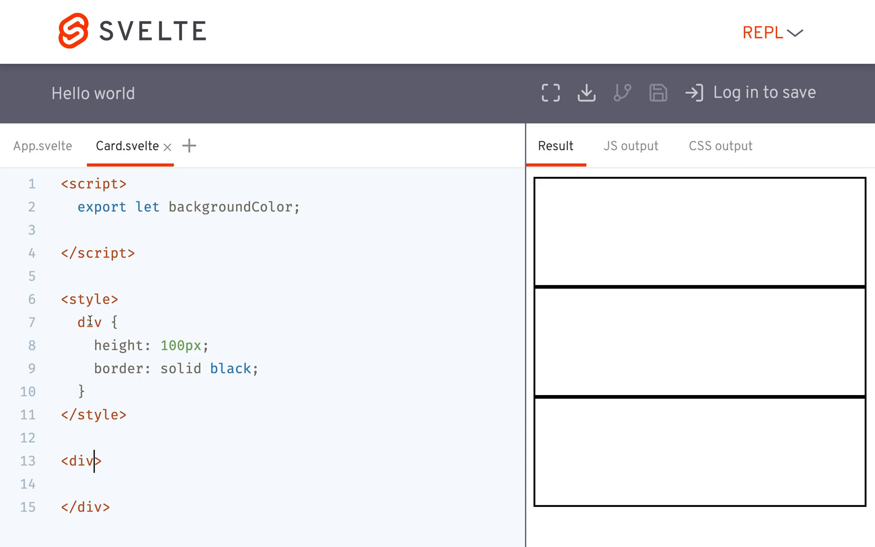
Step: Add style="background-color: {backgroundColor}" to Card's div
left_click_drag(77, 322, 113, 368)
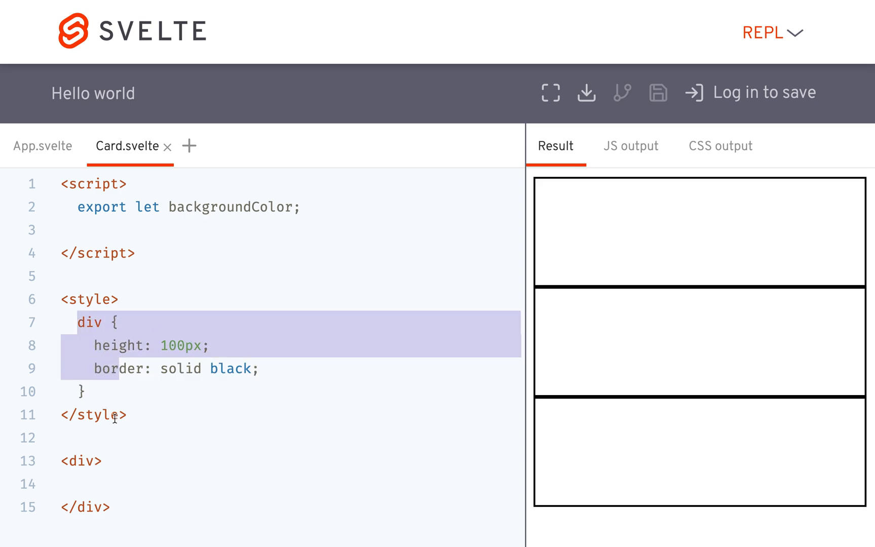
left_click(98, 460)
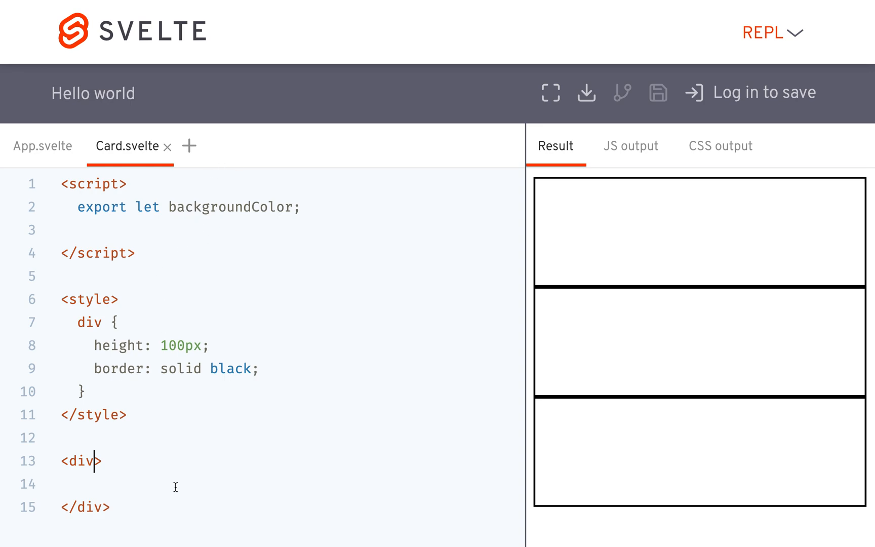
type("style=\"\"")
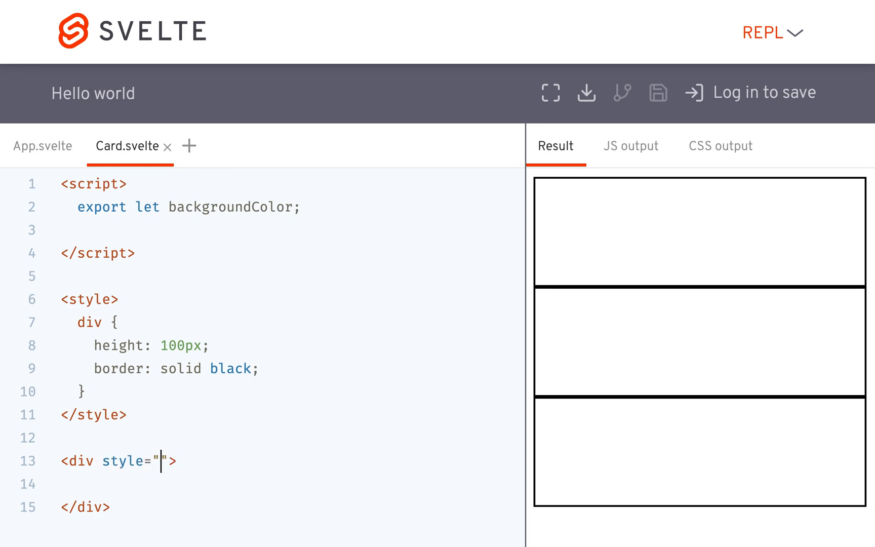
type("background-c")
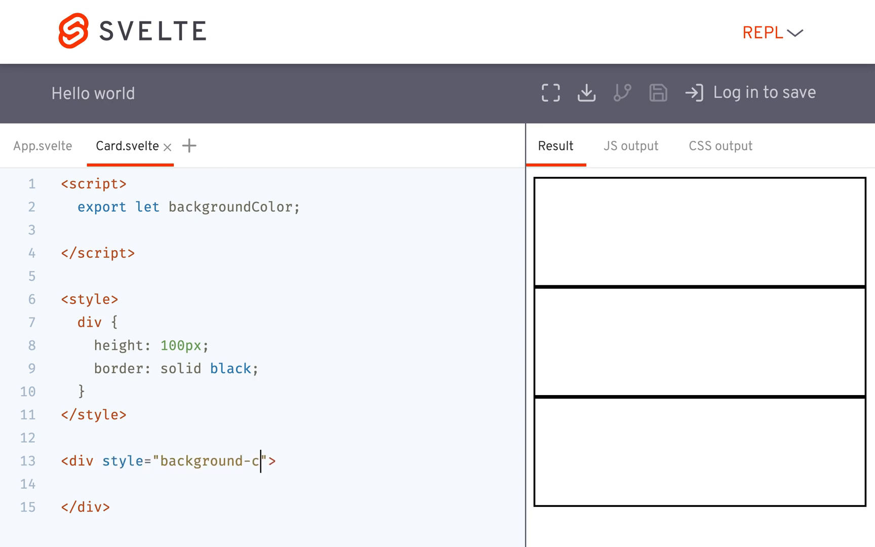
type("olor: {}")
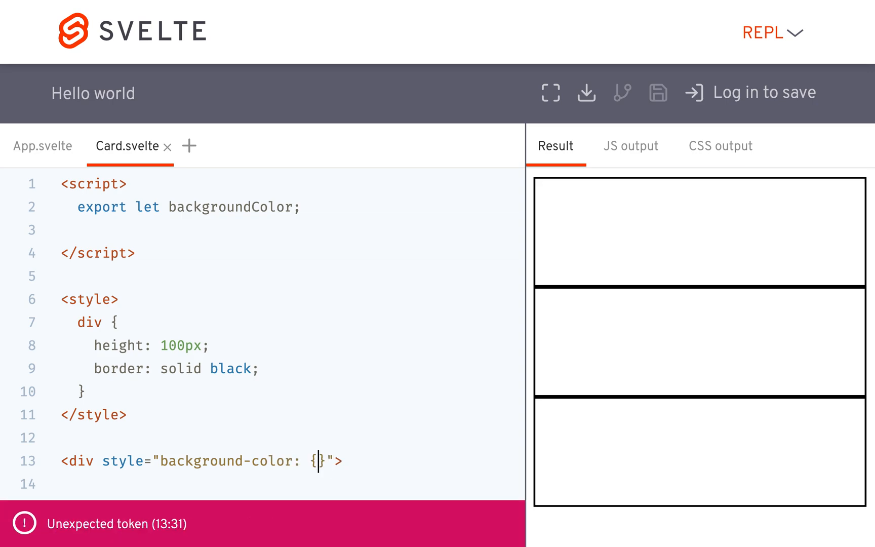
type("background")
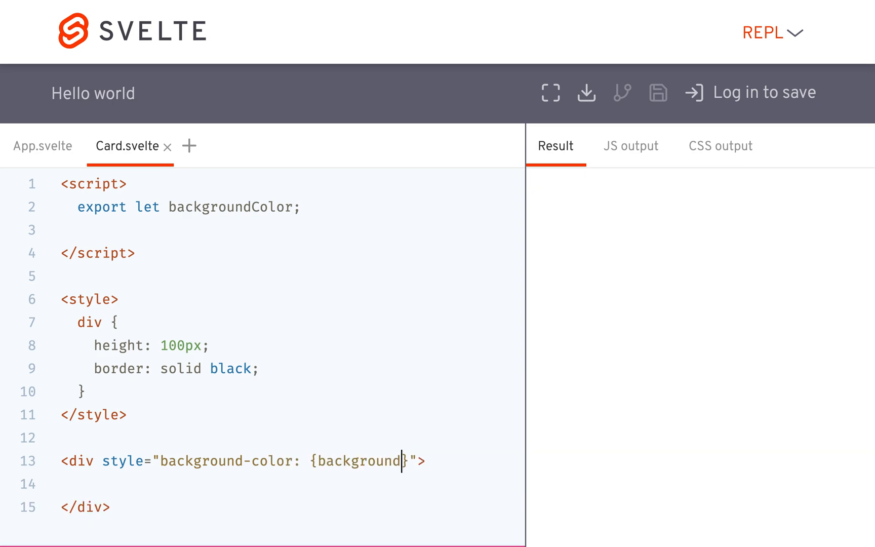
type("Color")
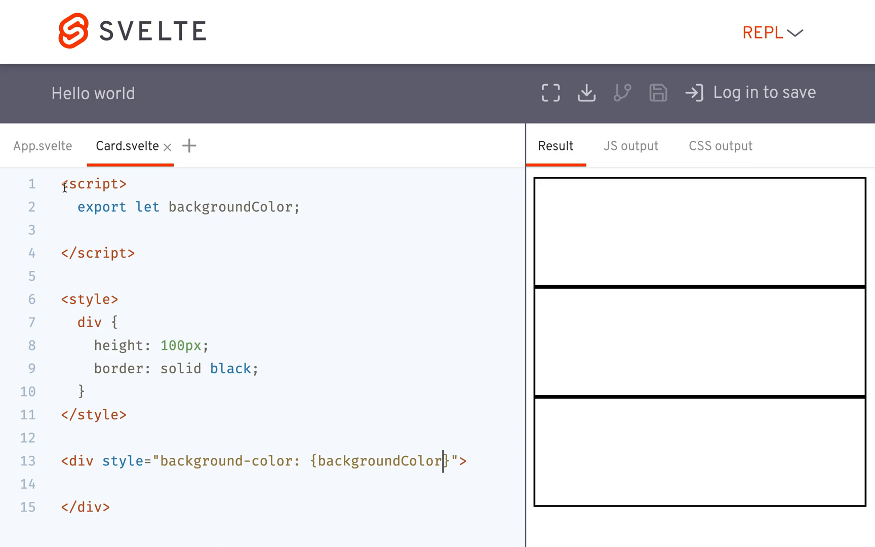
Step: Pass backgroundColor="blue" to the first Card and "green" to the second
left_click(42, 145)
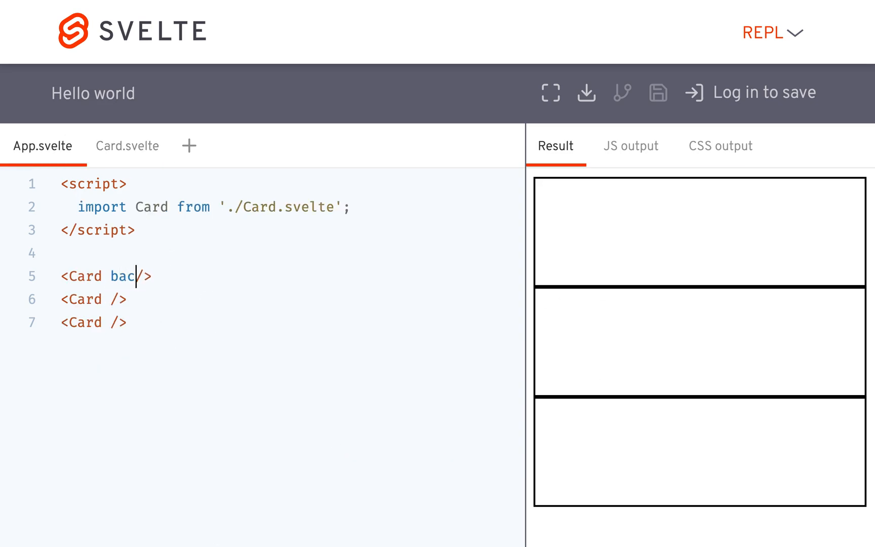
type("kgroundColor=\"")
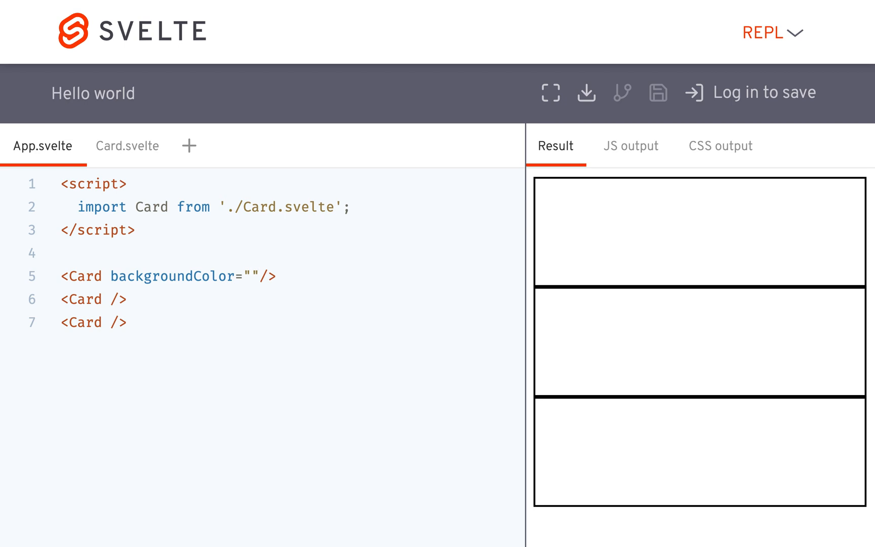
type("blue")
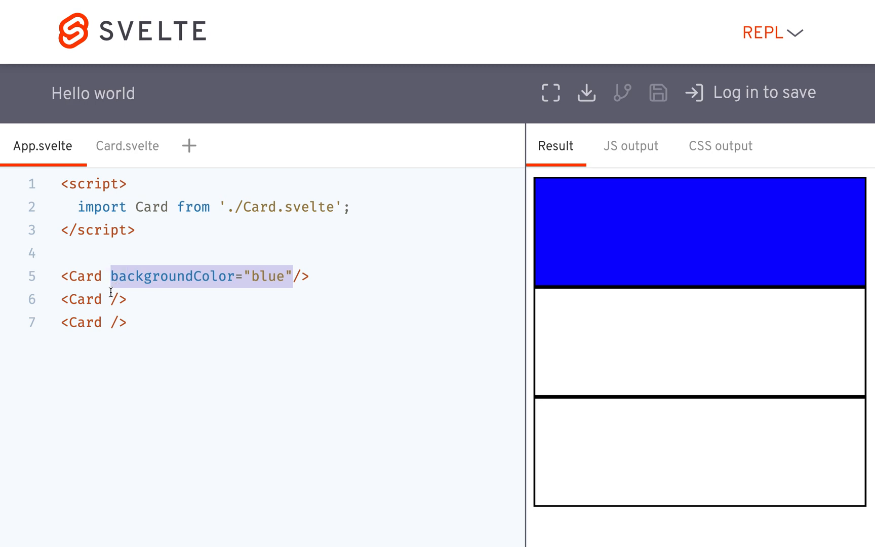
type("backgroundColor=\"blue\"")
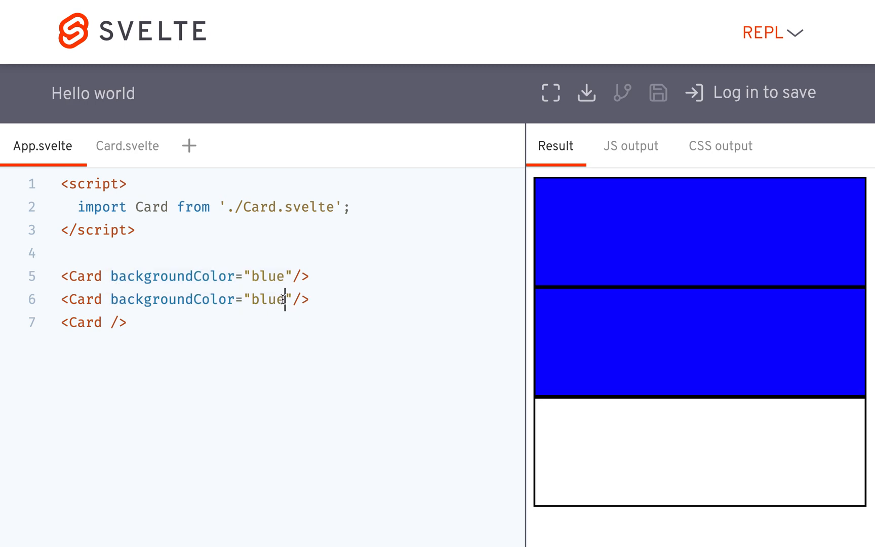
type("green")
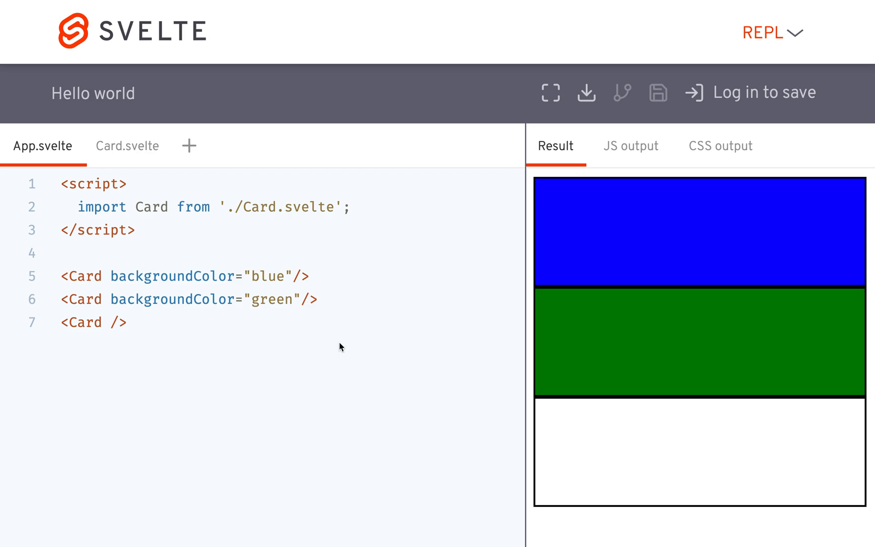
left_click(292, 299)
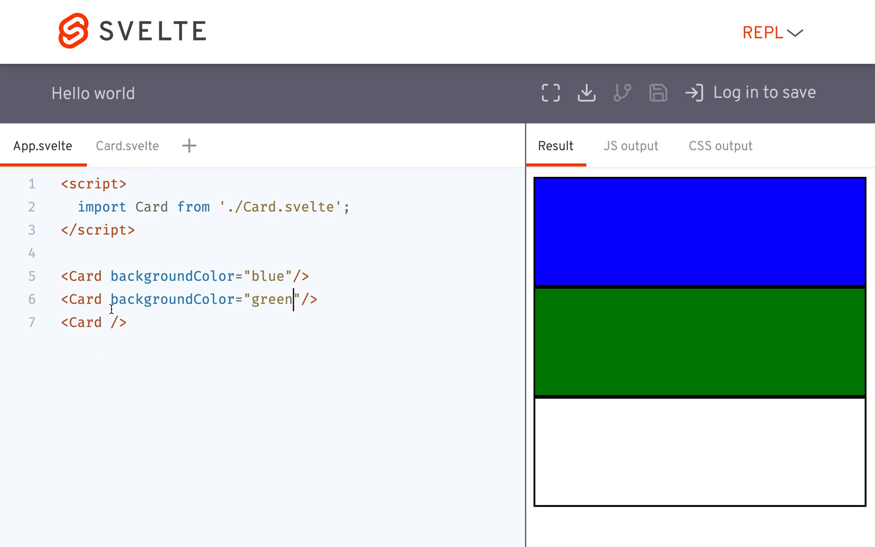
left_click(111, 322)
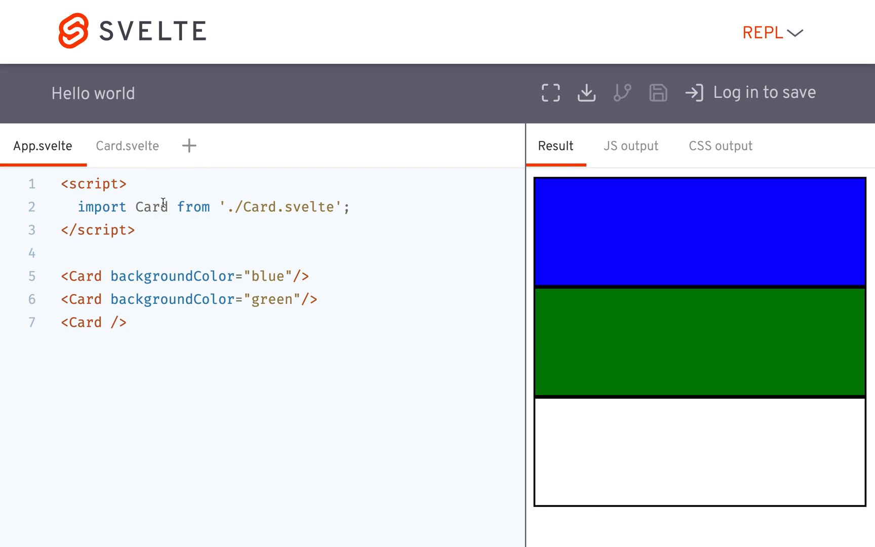
Step: Default Card's backgroundColor to 'red' and remove the second Card's green attribute
left_click(126, 146)
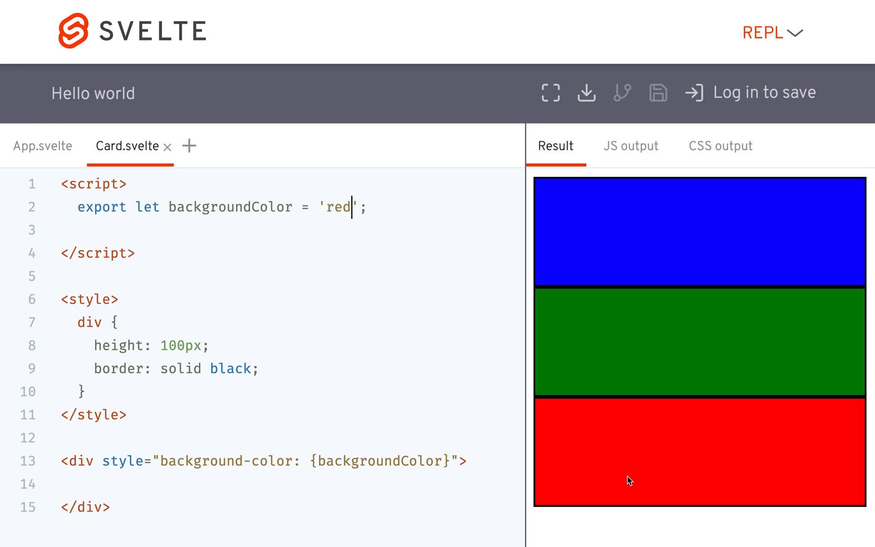
left_click(42, 145)
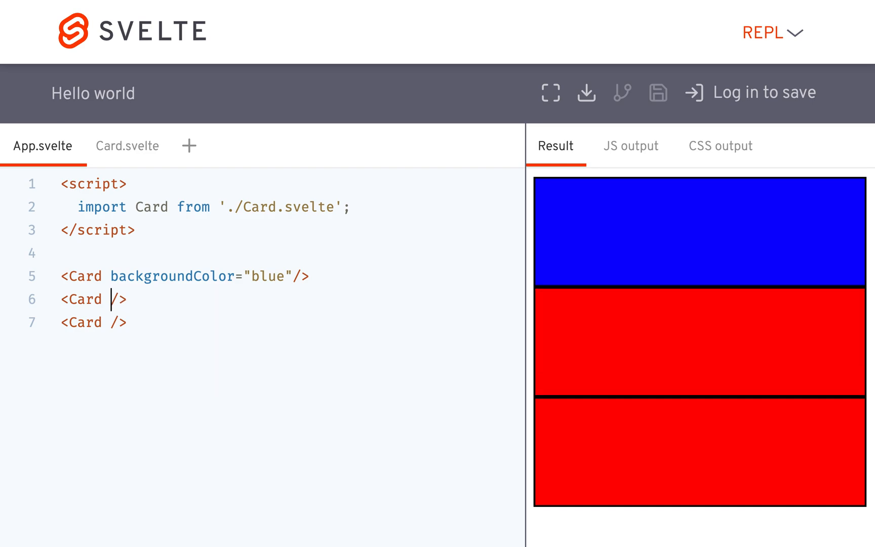
left_click(127, 145)
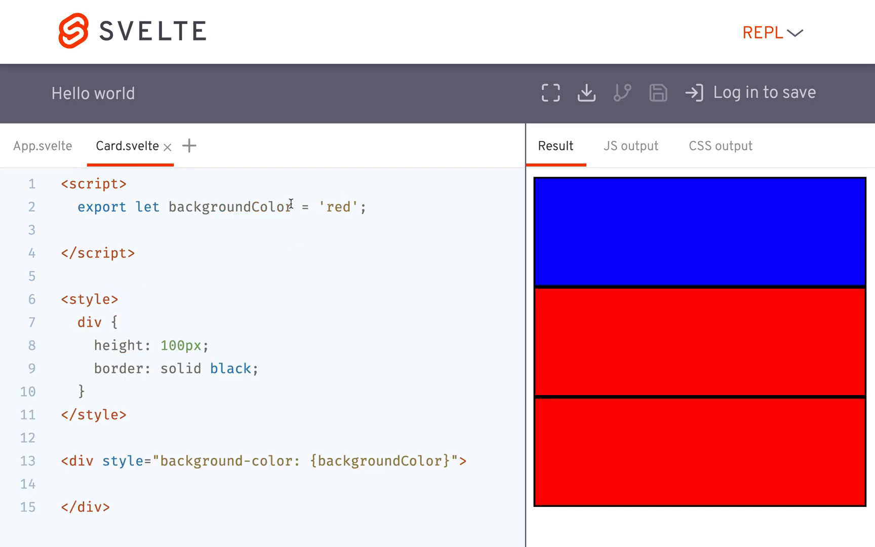
left_click(43, 146)
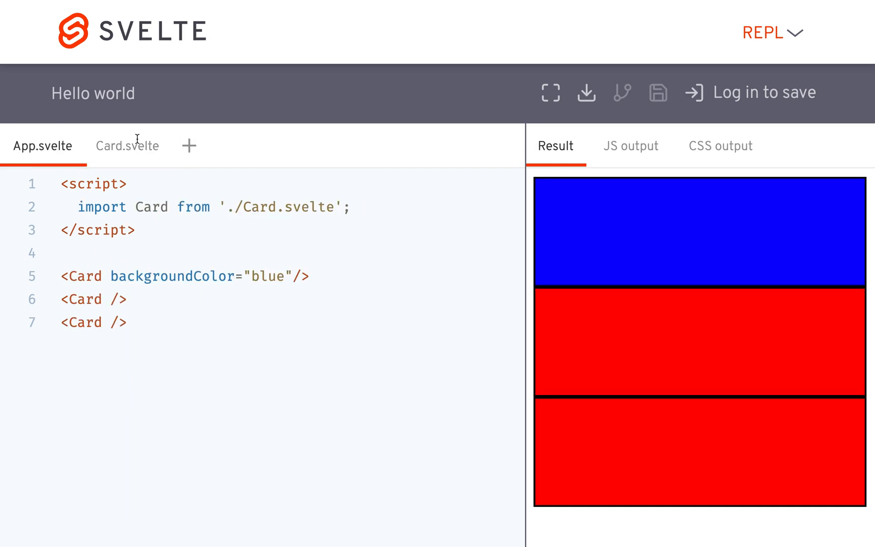
left_click(127, 146)
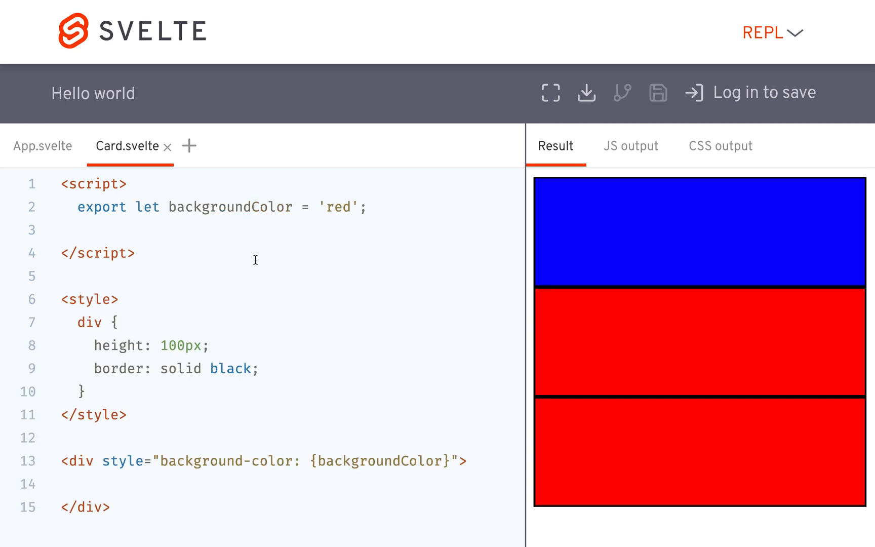
left_click(42, 146)
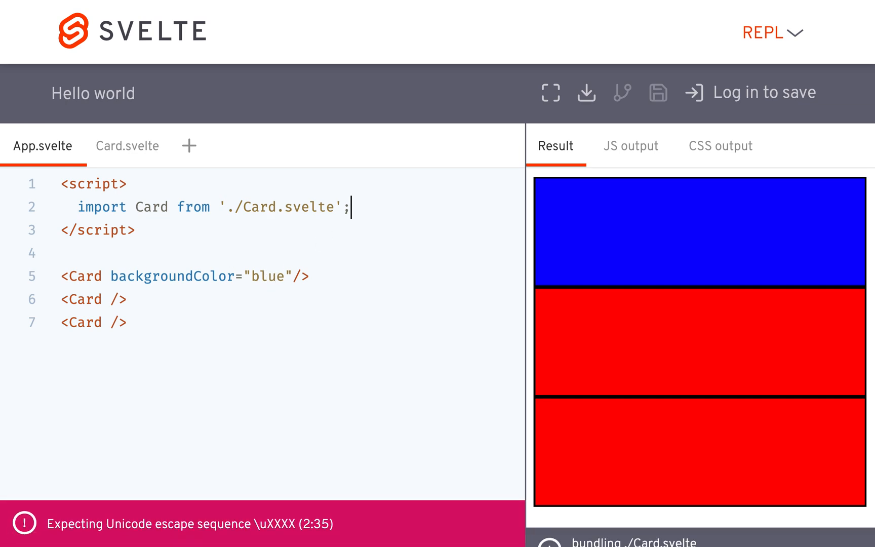
Step: Declare let backgroundColor = "orange" and pass it to Card as {backgroundColor}
type("let")
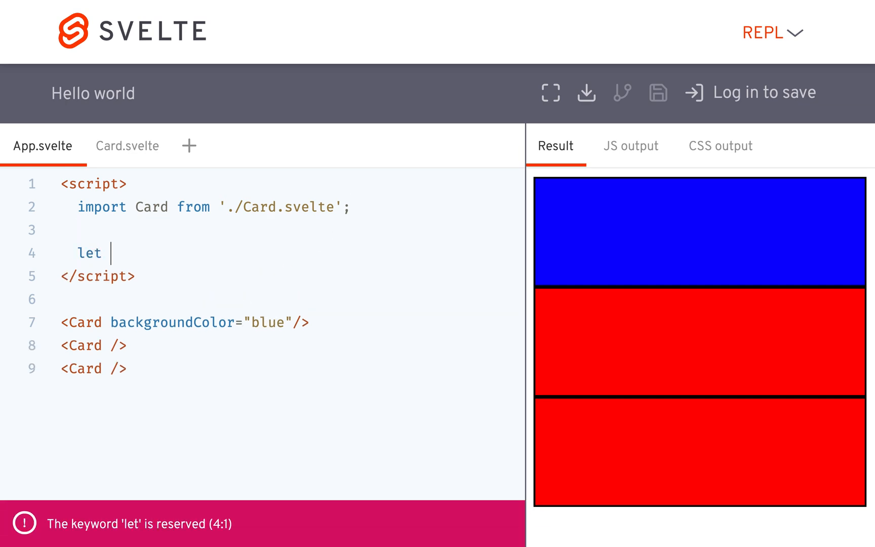
type("backgroundColor=")
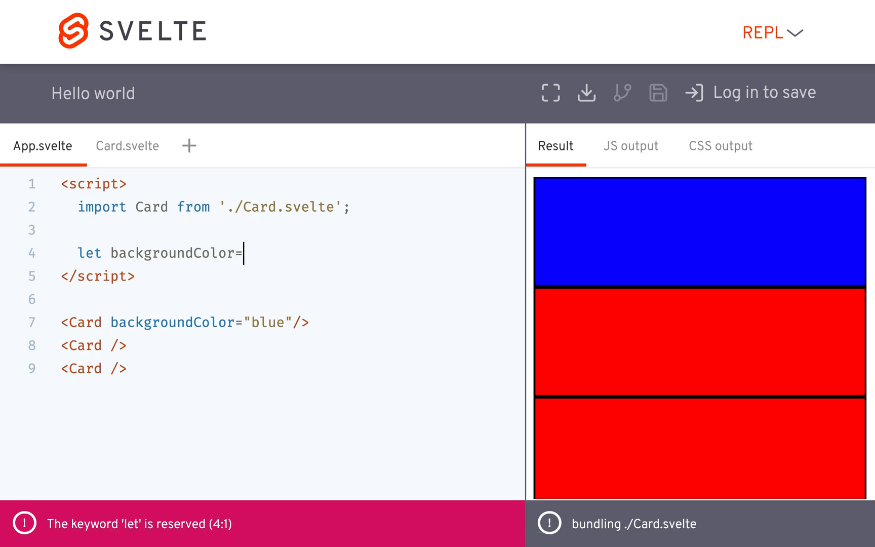
type("\"blue\";")
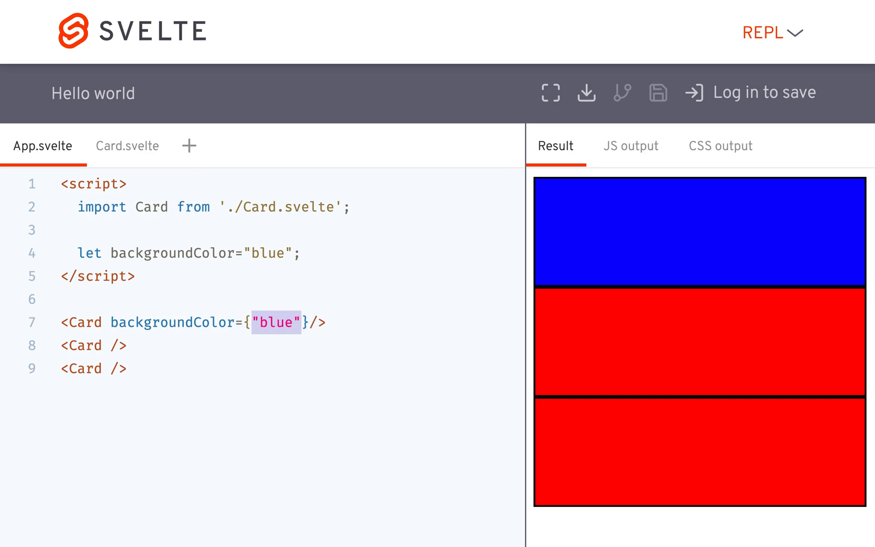
type("backgroundCOlor")
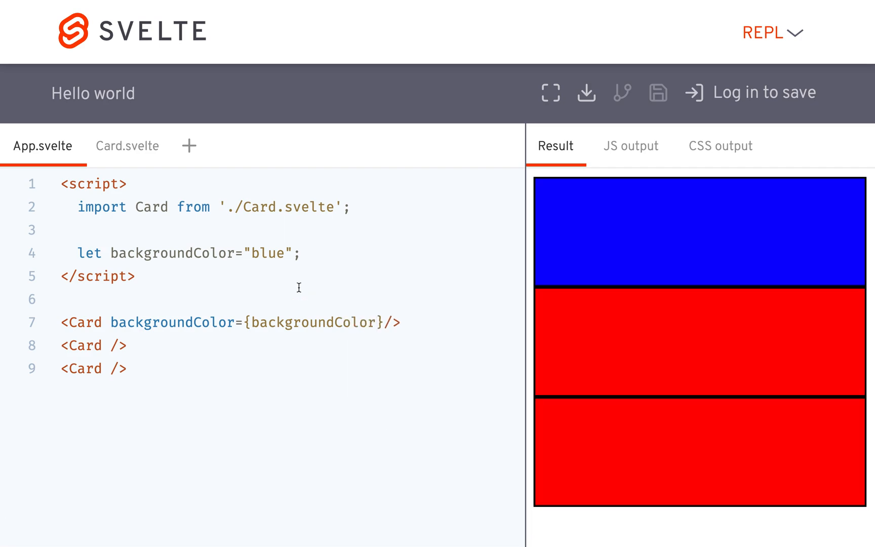
type("ora")
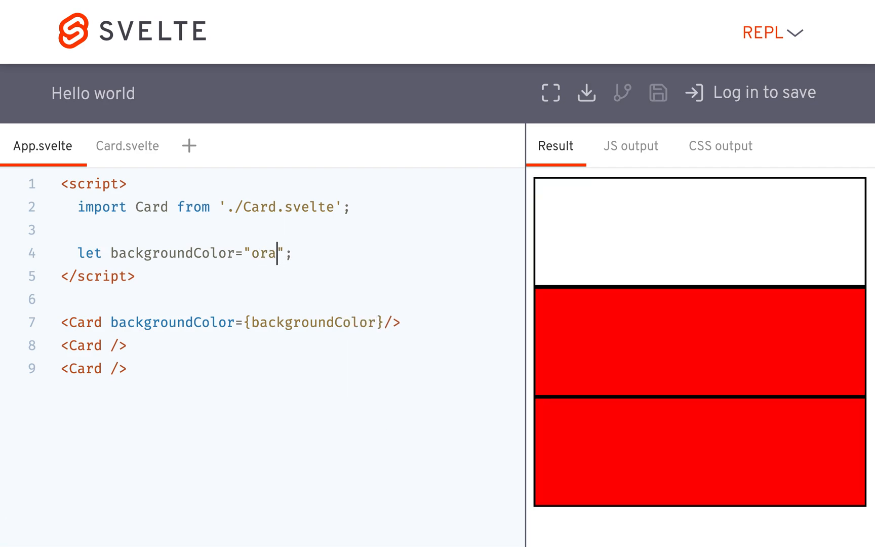
type("nge")
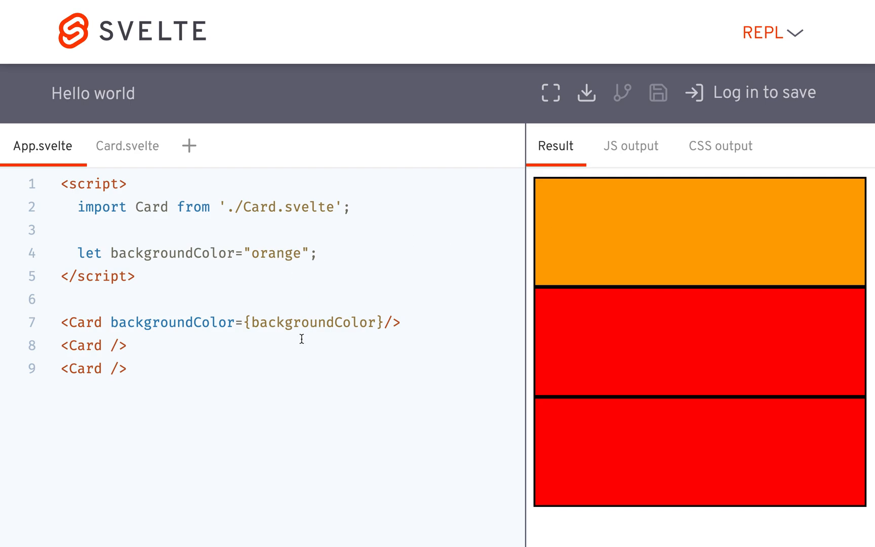
mouse_move(280, 329)
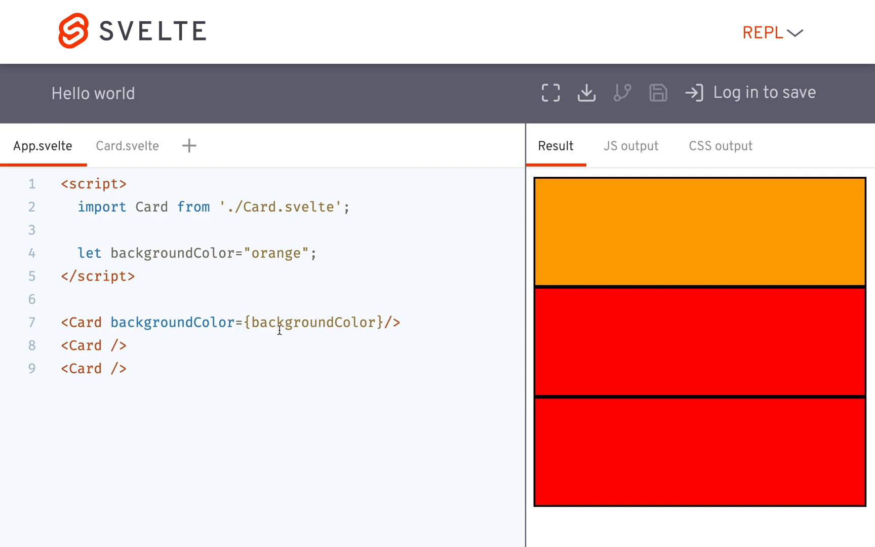
double_click(174, 322)
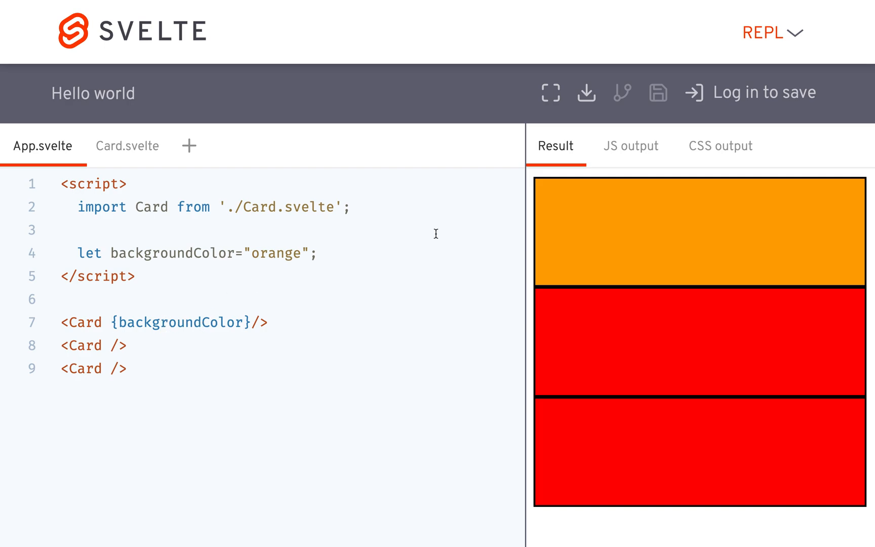
mouse_move(143, 158)
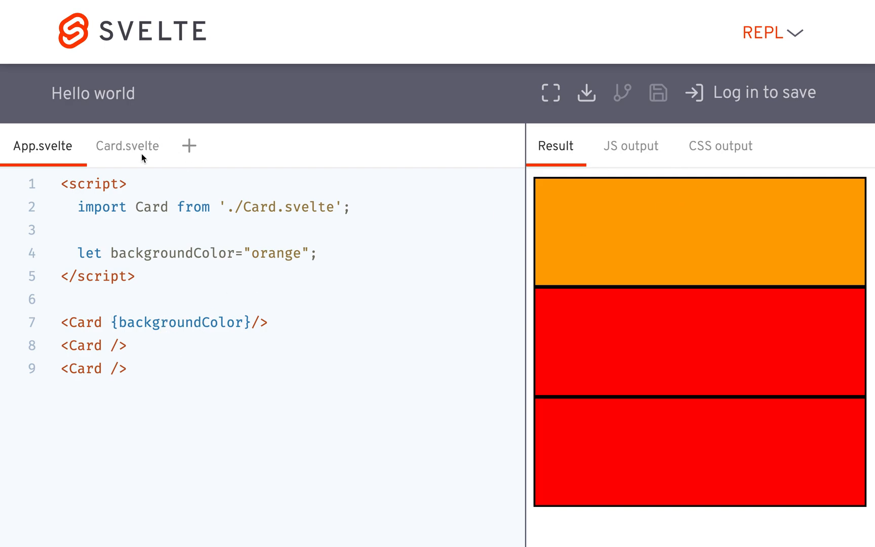
left_click(127, 146)
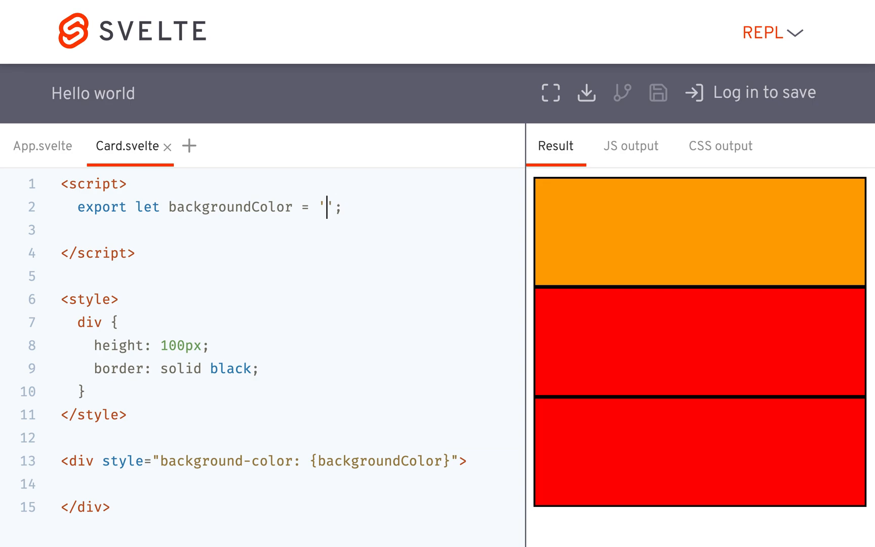
Step: Try a 'purple' default in Card.svelte, then clear it to 'export let backgroundColor;'
type("purpl")
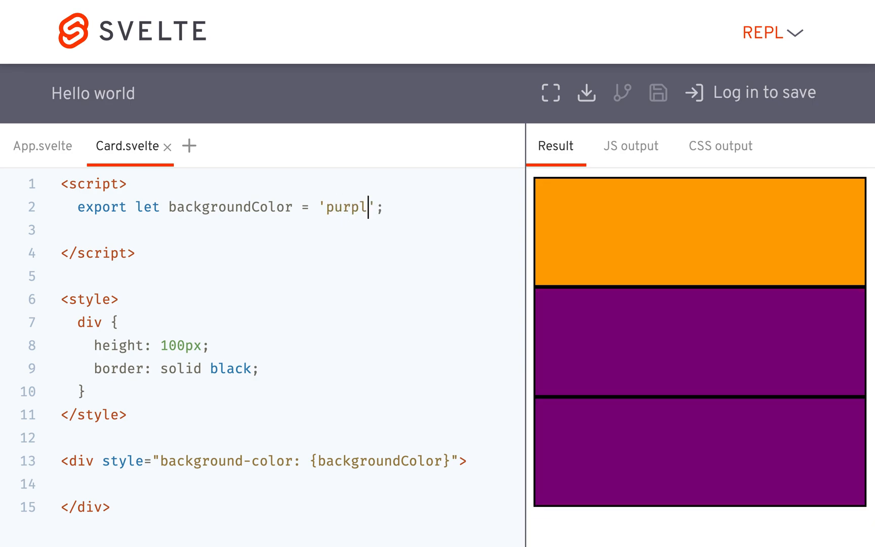
key("Backspace")
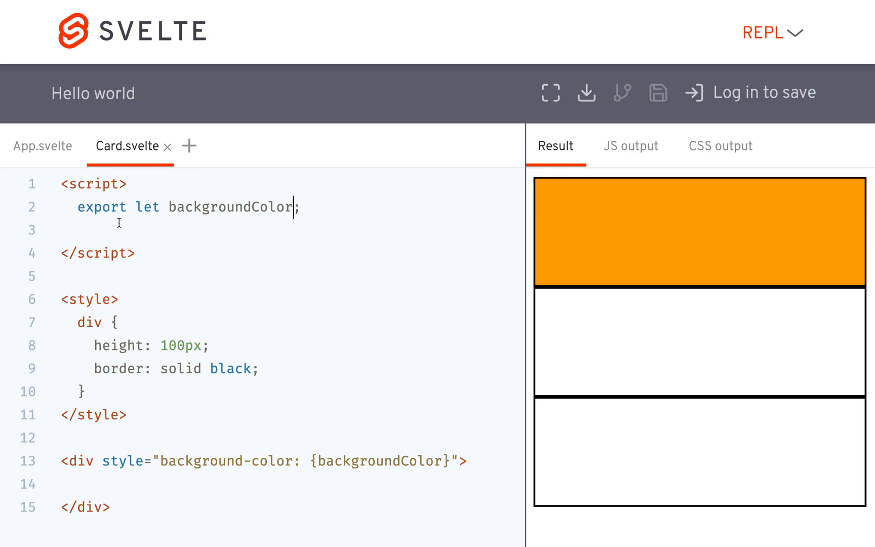
mouse_move(249, 218)
type(" = ")
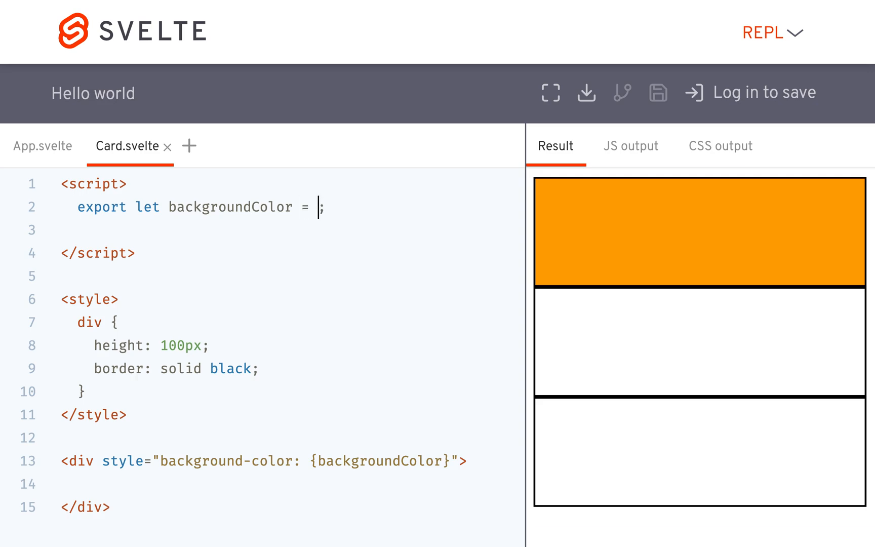
type("''")
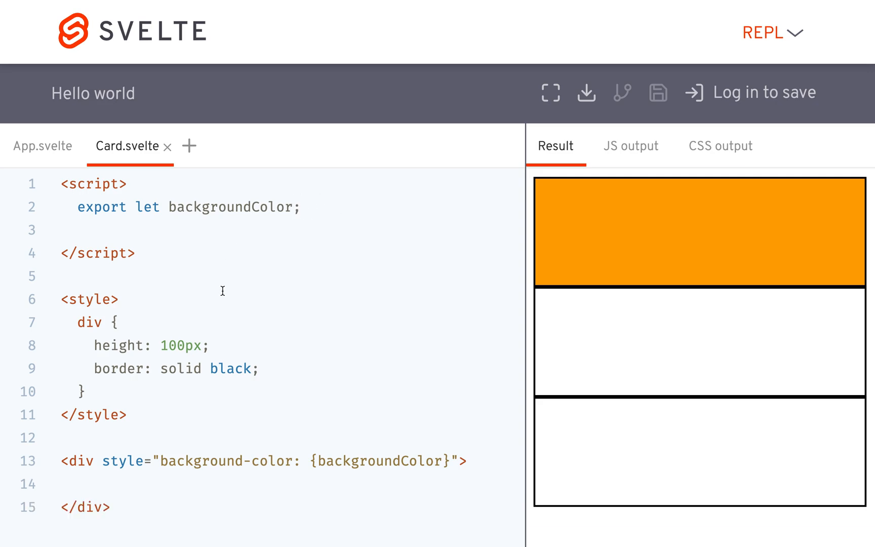
left_click(42, 146)
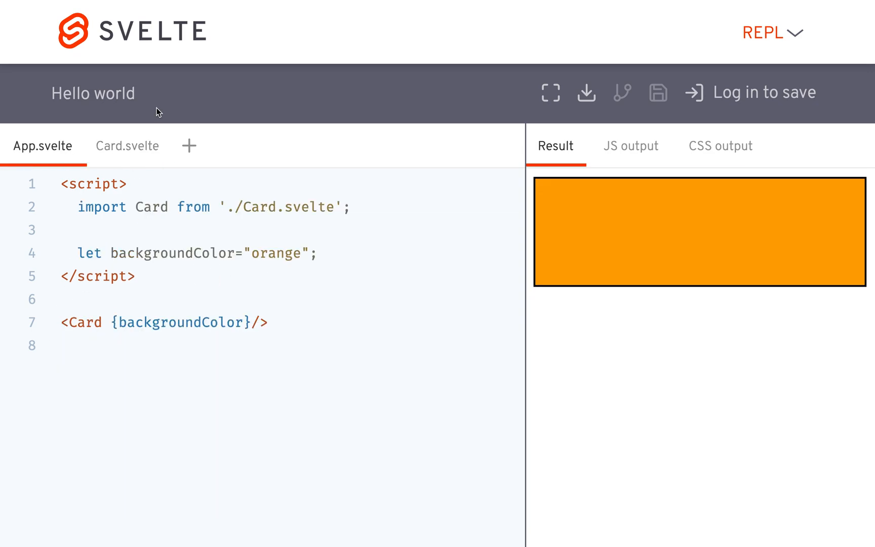
Step: Add export let text = "no text" to Card.svelte and render {text} inside the div
left_click(126, 146)
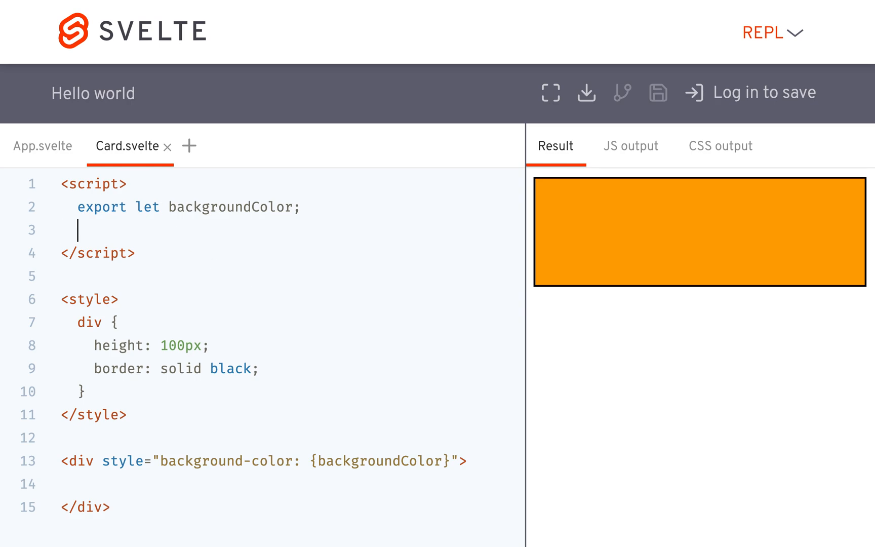
type("export let")
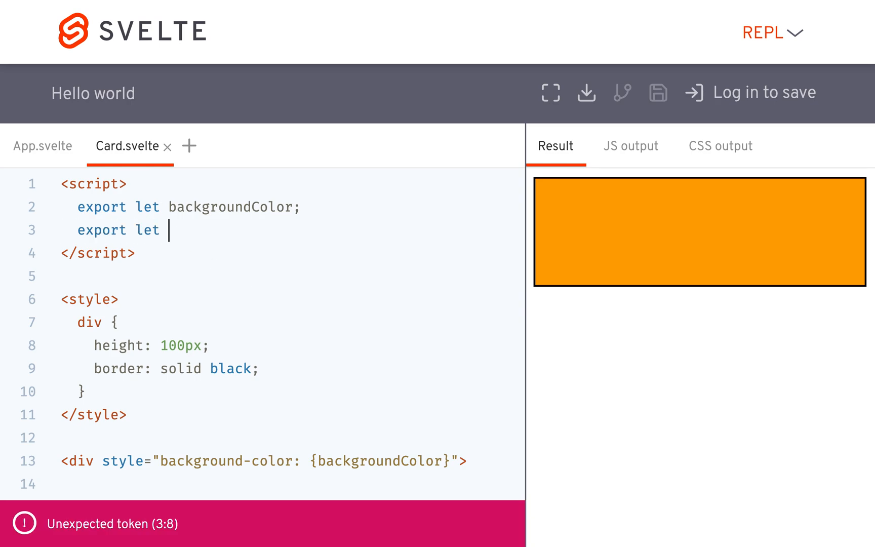
type("he")
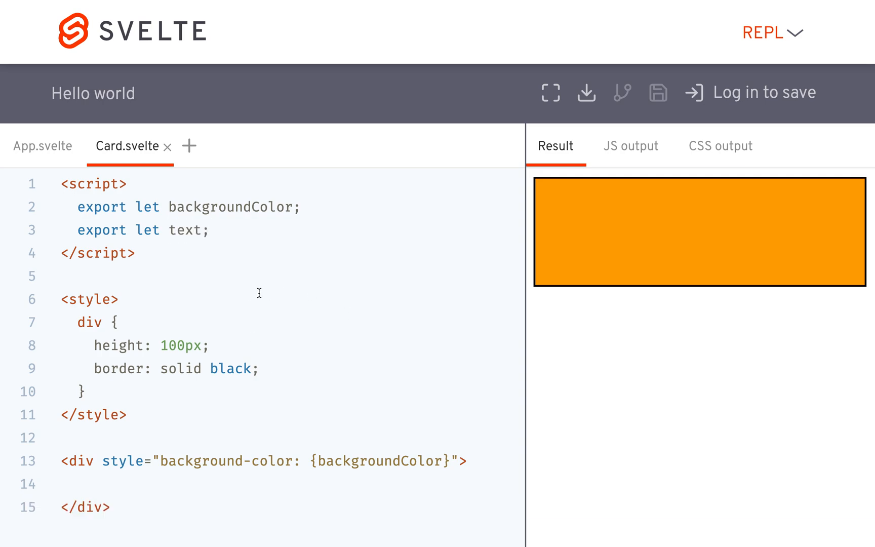
type("=\"no \"")
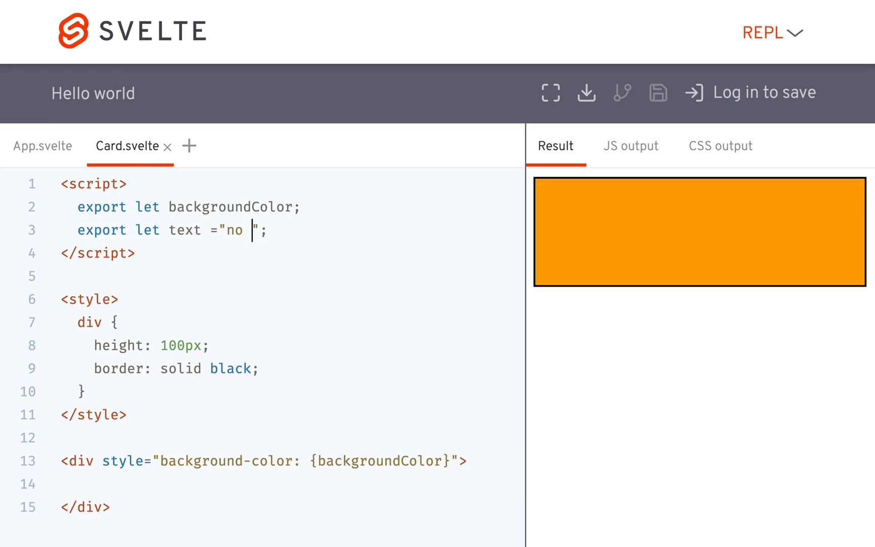
type("text")
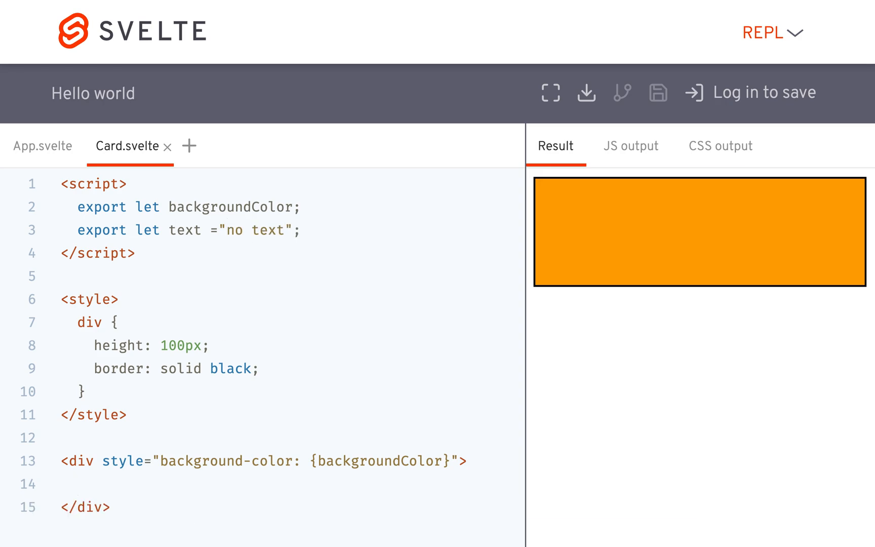
type("{text}")
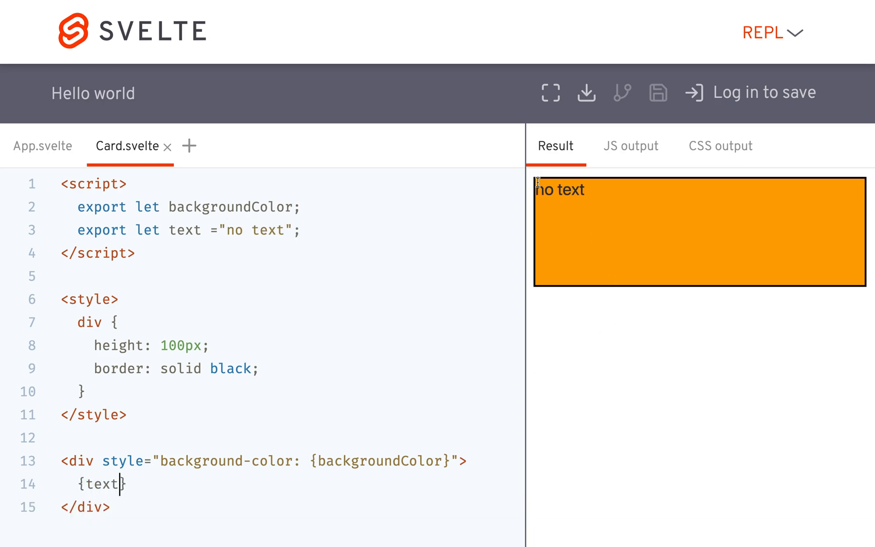
left_click(43, 145)
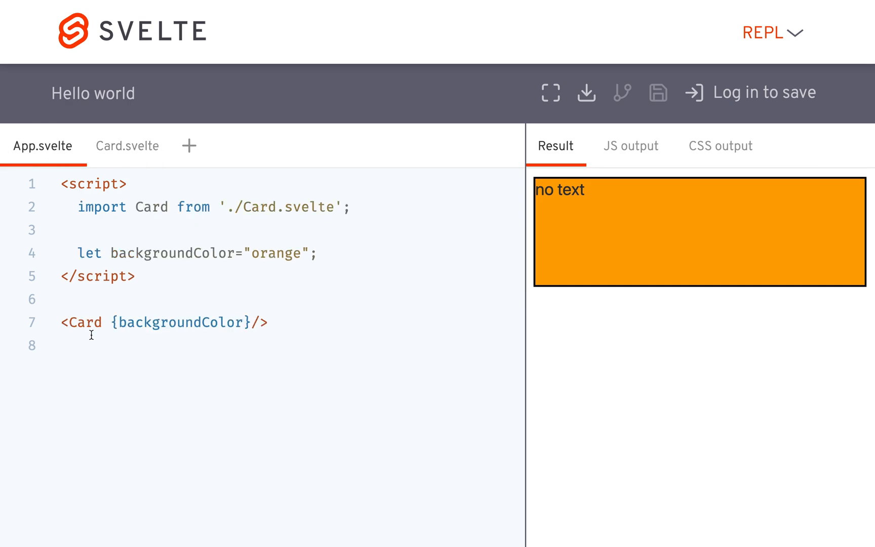
Step: Add text="hi there" to the Card tag and begin a cardObject variable
type("te")
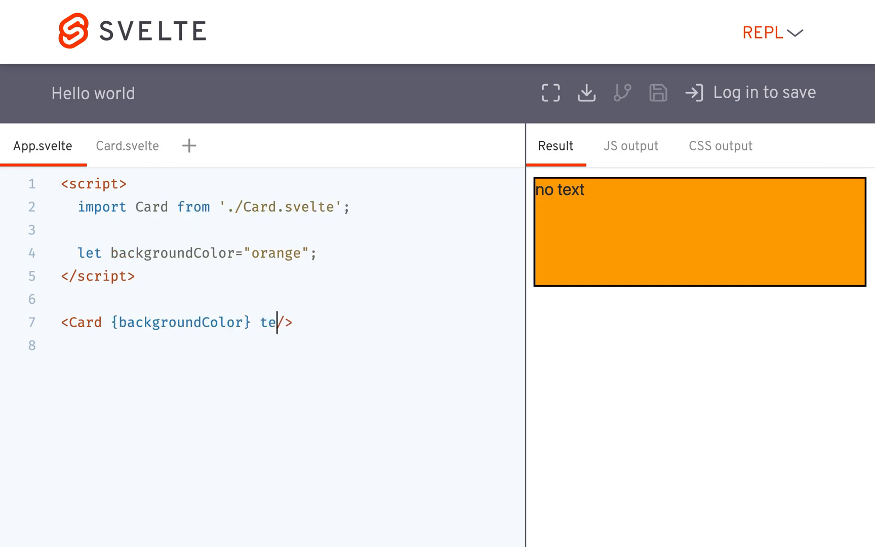
type("xt=\"hi\"")
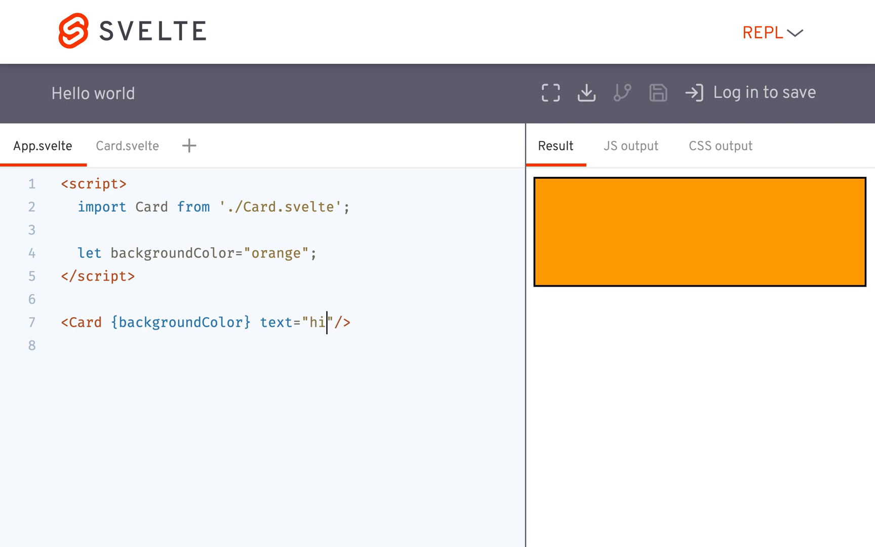
type("there")
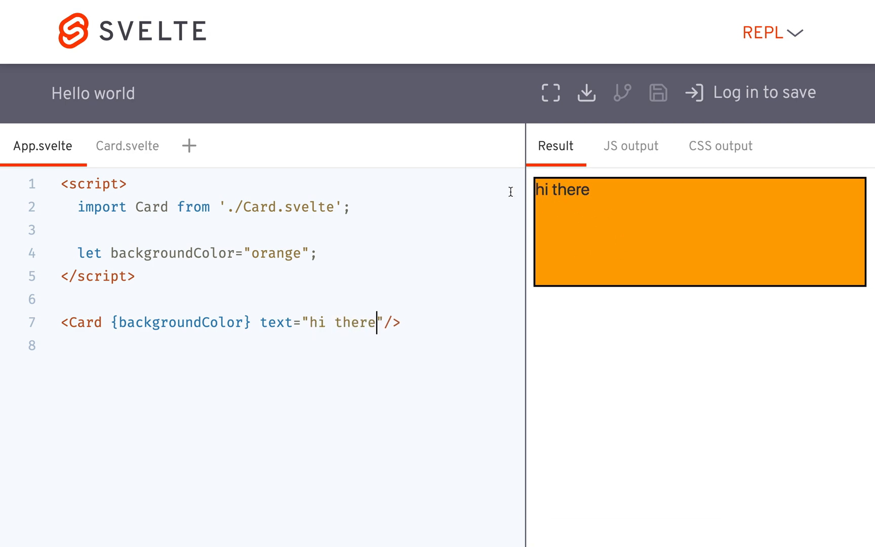
key("Enter")
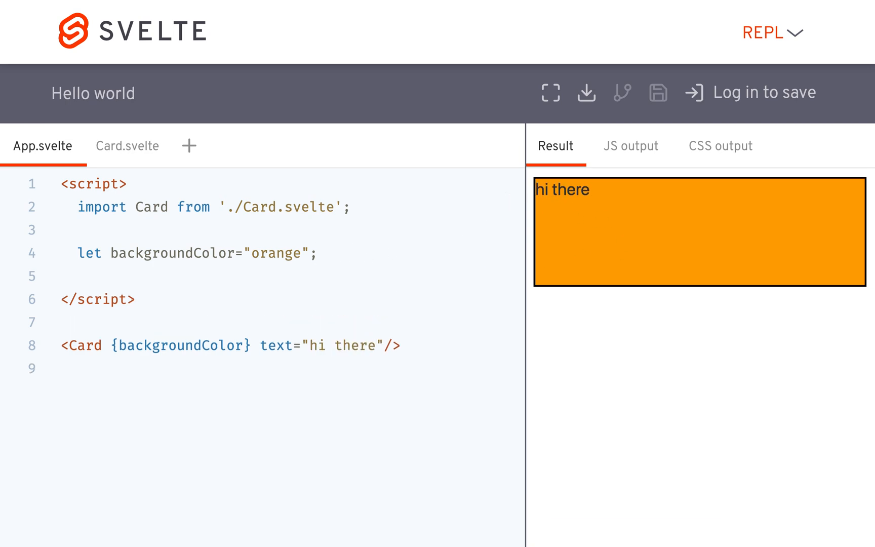
left_click(78, 276)
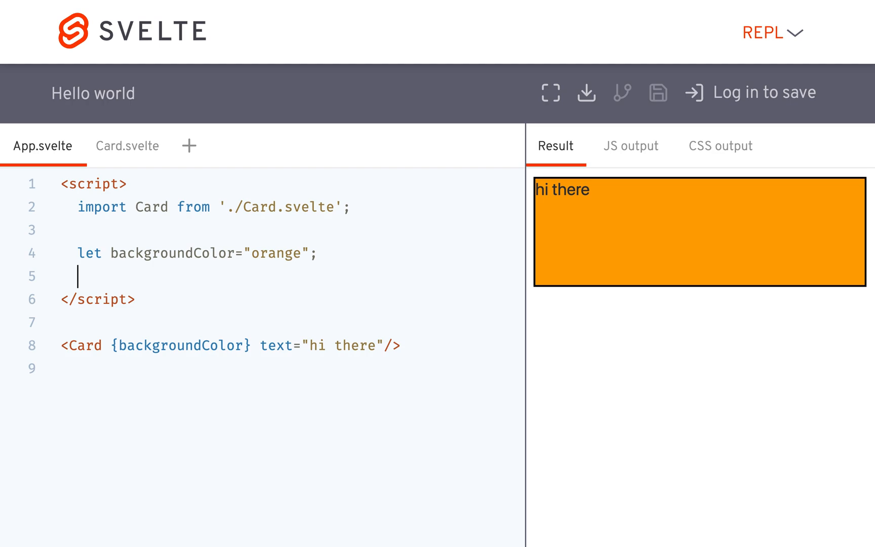
type("let cardObject = {")
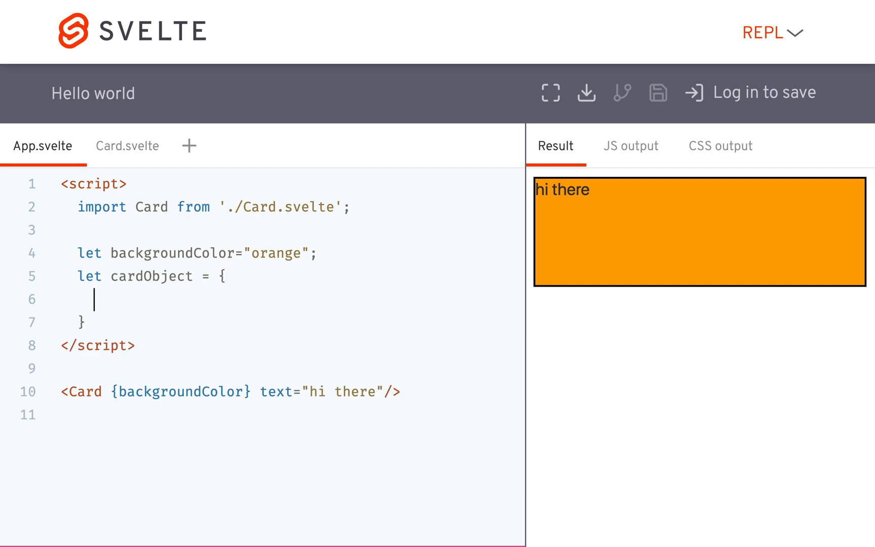
Step: Give cardObject backgroundColor 'green' and text 'this is the object text'
type("backr")
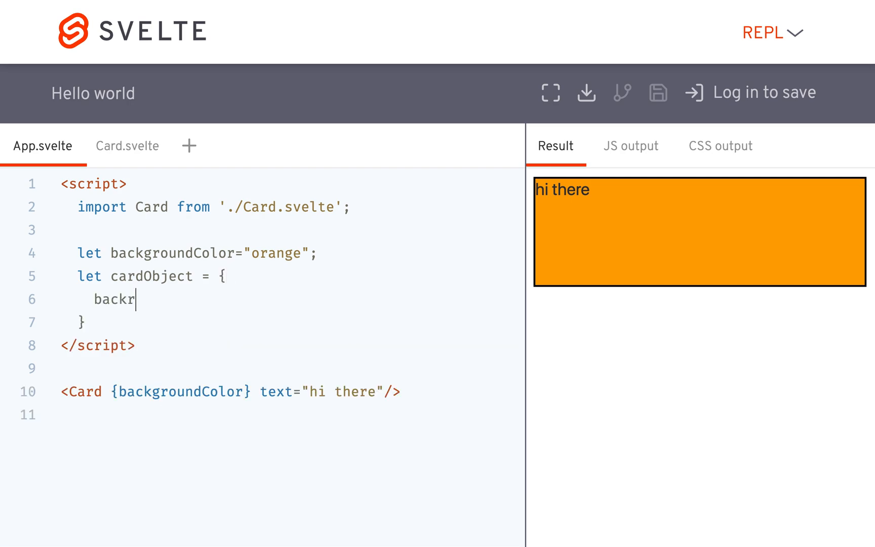
type("groundColor")
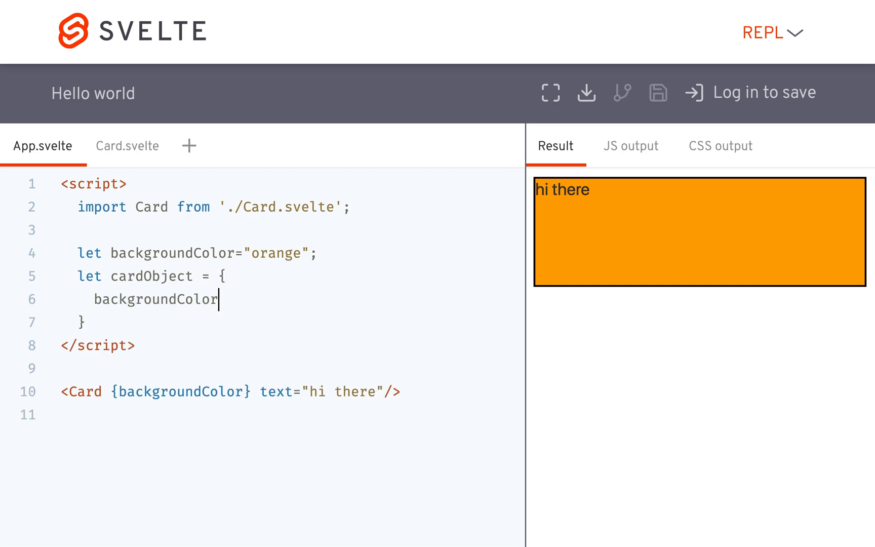
type(": '")
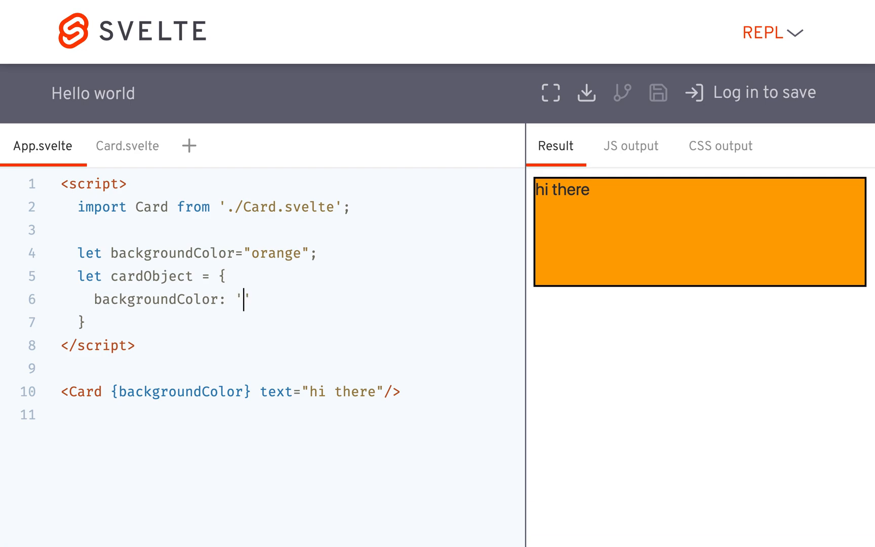
type("green")
type("t")
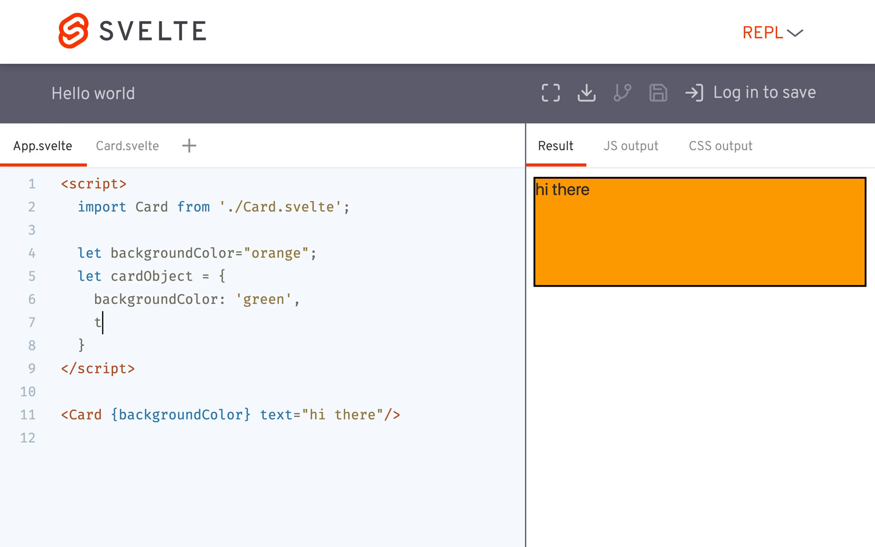
type("ext:")
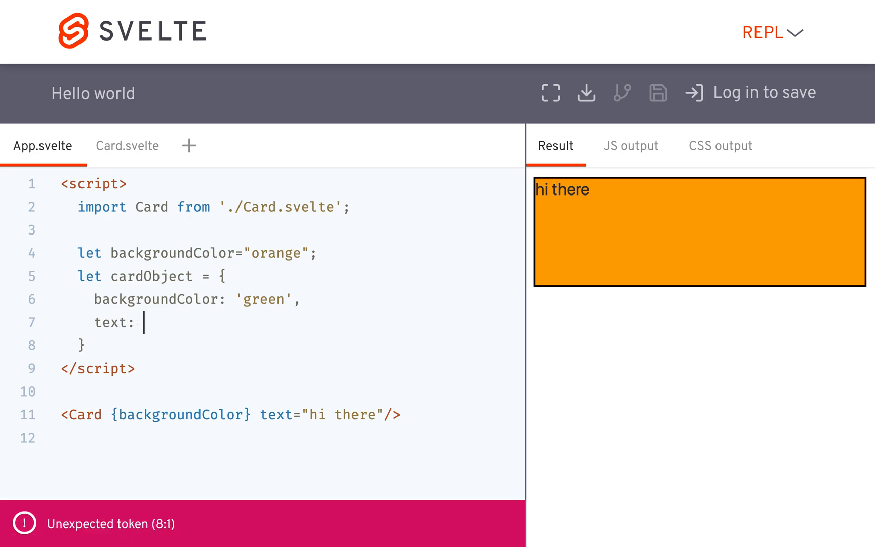
type("'this is the '")
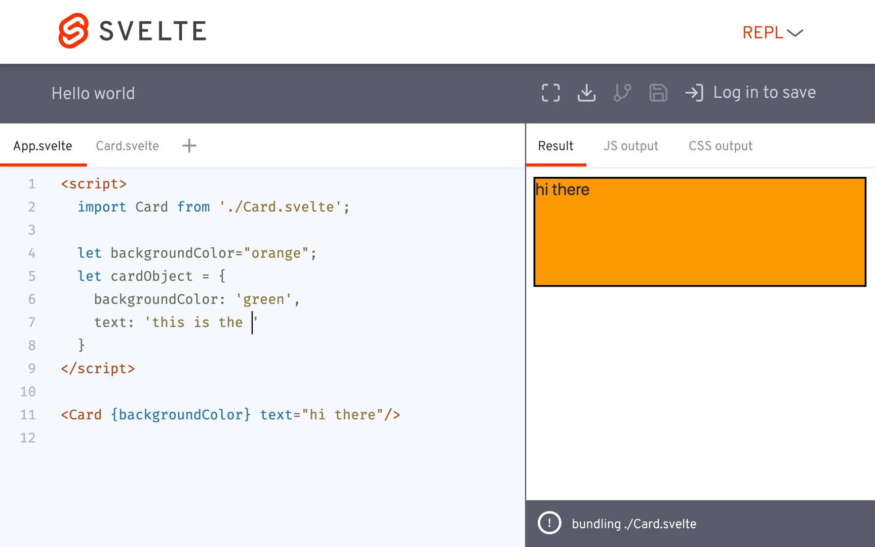
type("object text")
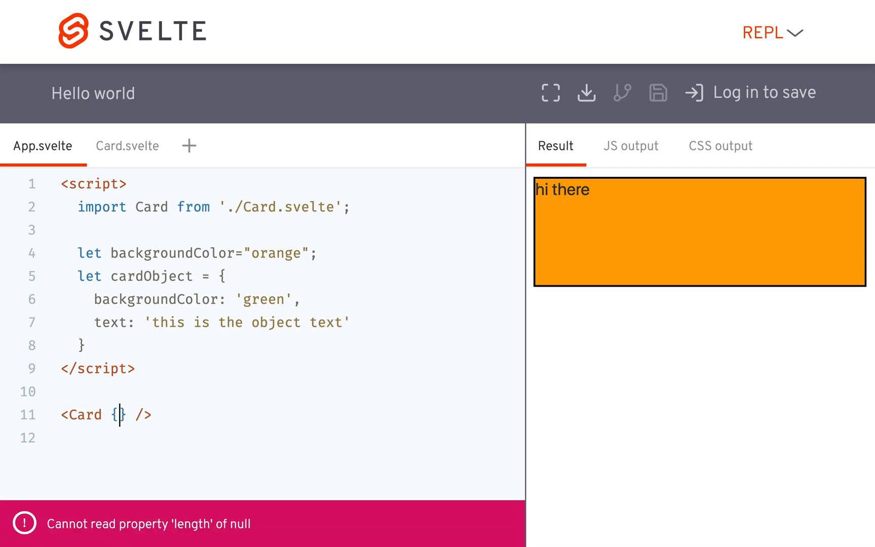
Step: Replace the Card's attributes with the spread {...cardObject}
type("...ca")
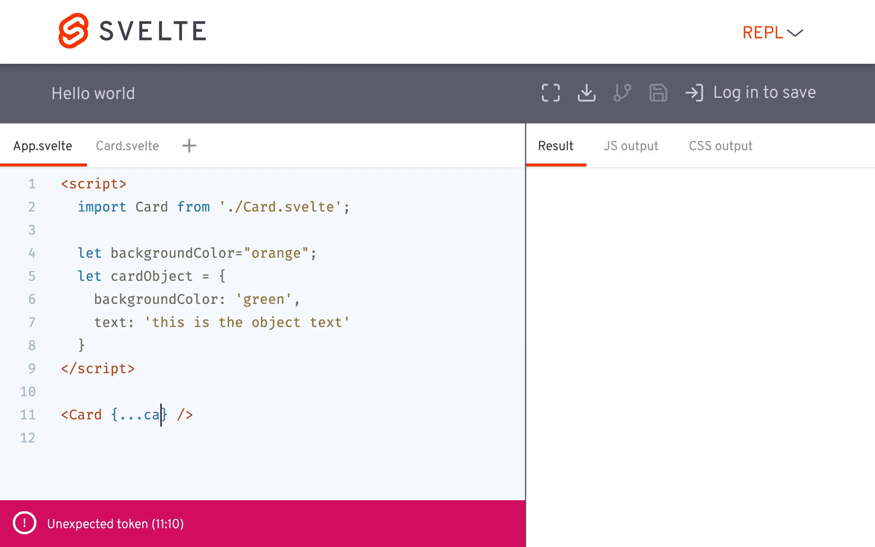
type("rdO")
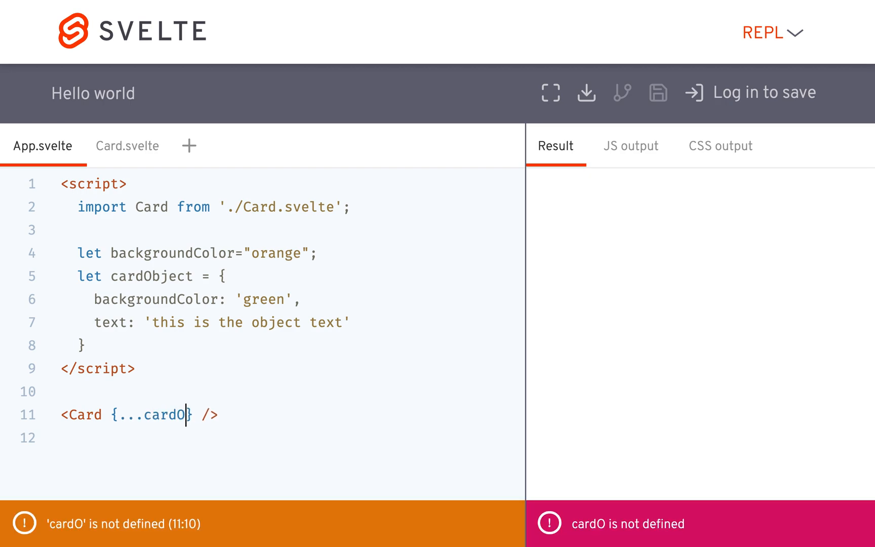
type("bject")
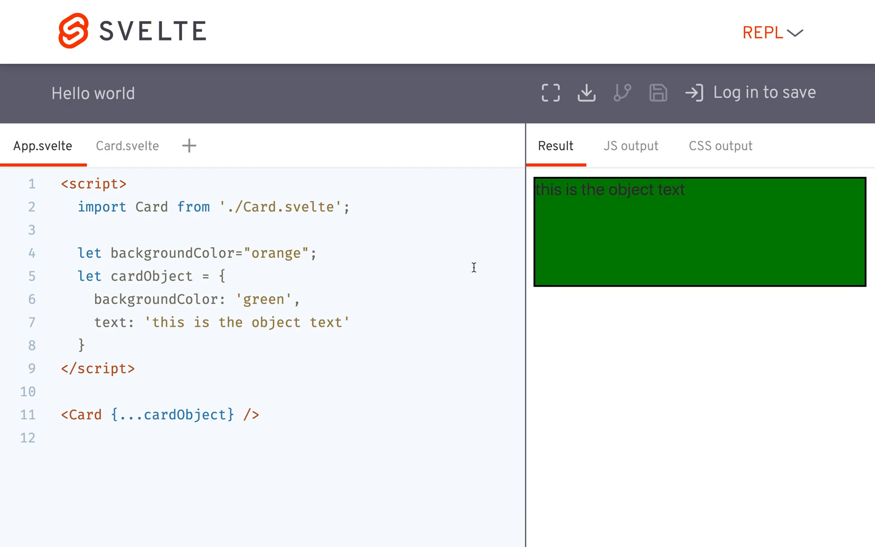
mouse_move(95, 286)
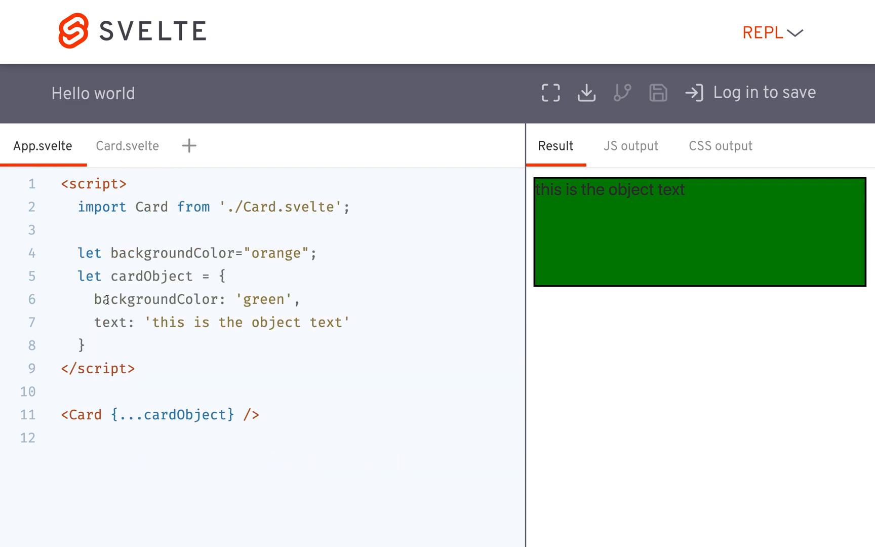
double_click(155, 300)
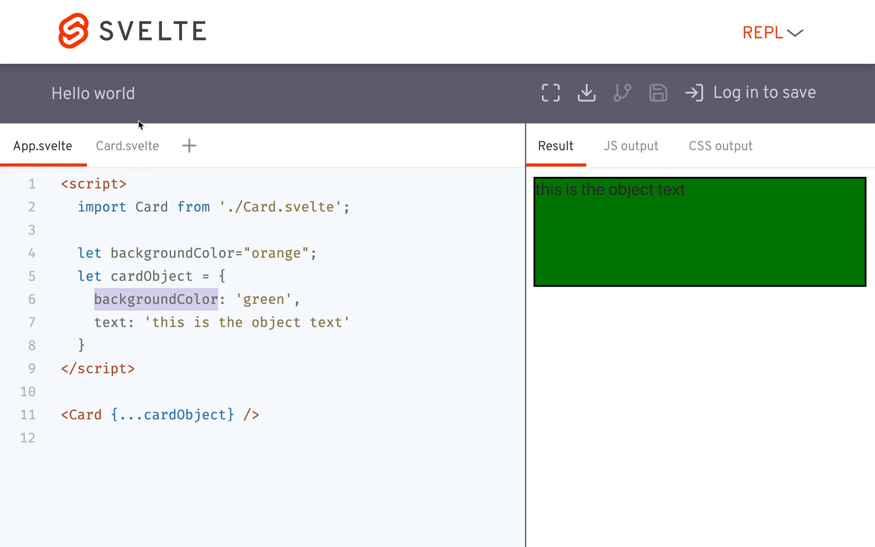
left_click(127, 146)
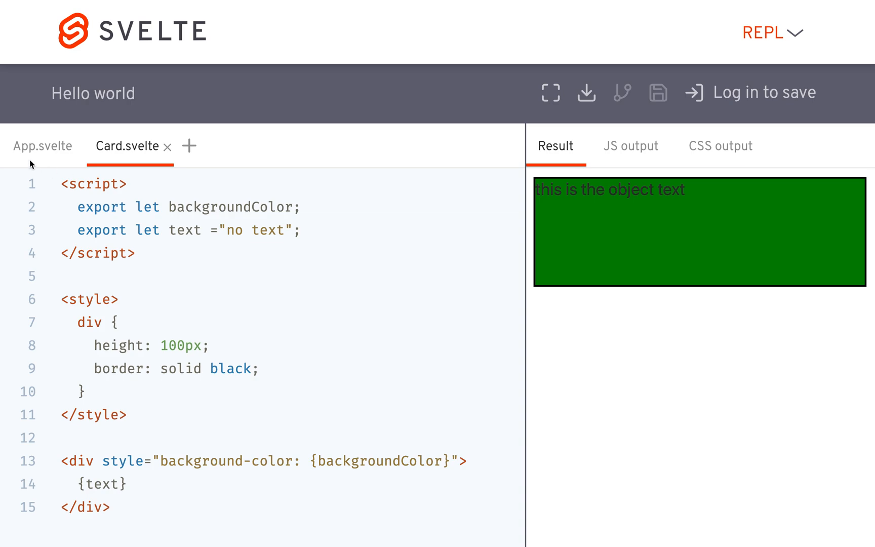
left_click(43, 146)
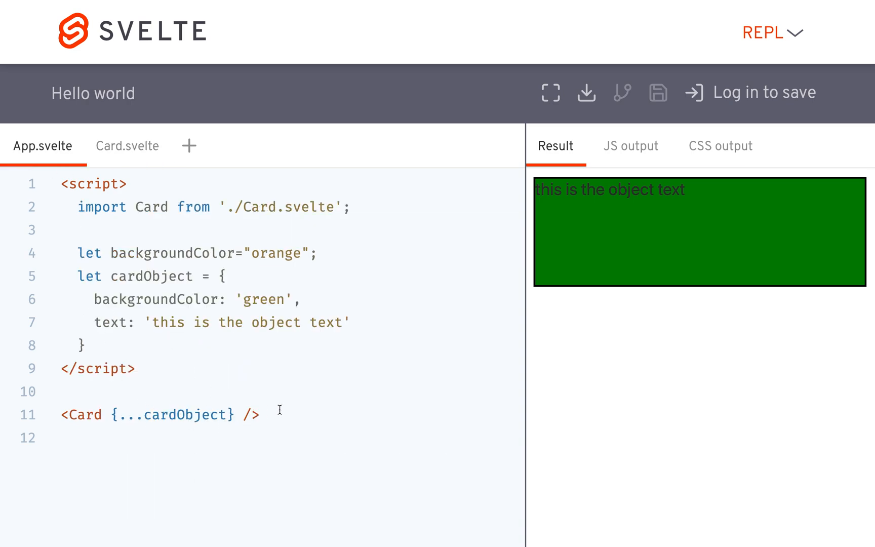
double_click(190, 415)
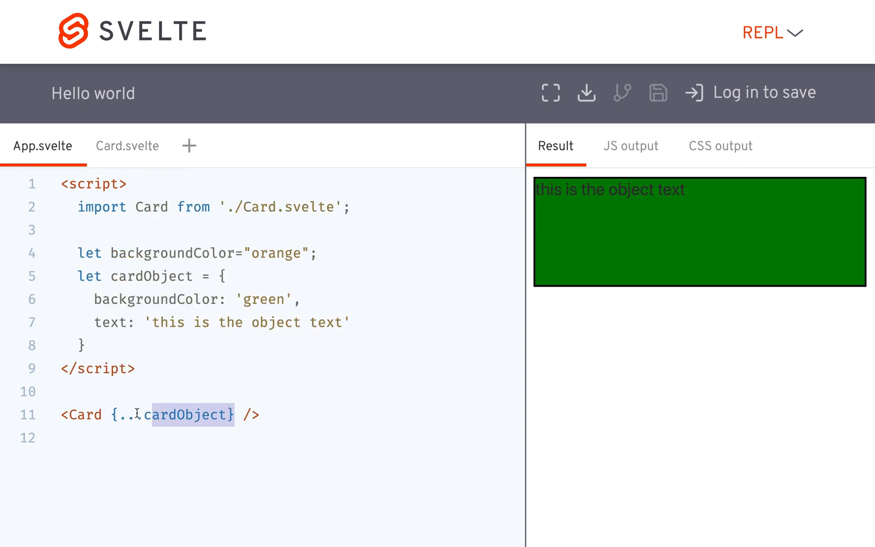
left_click(127, 146)
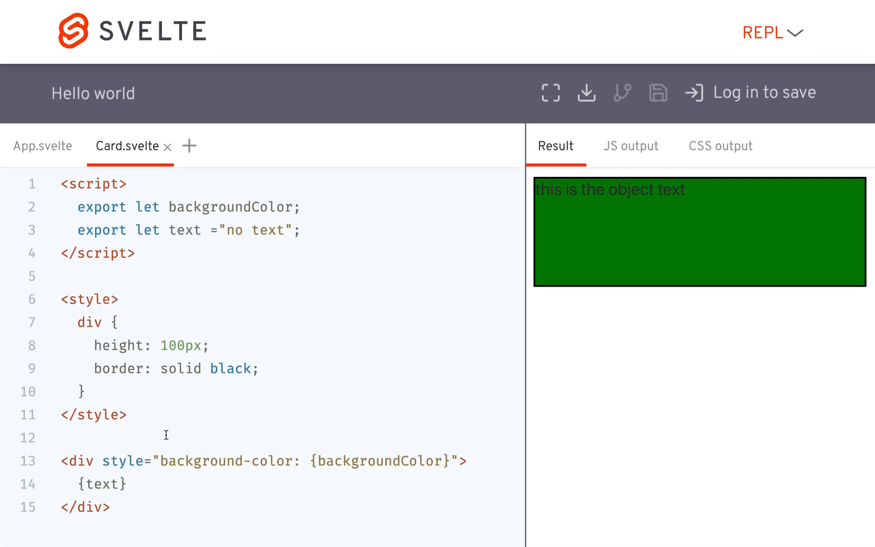
left_click(42, 146)
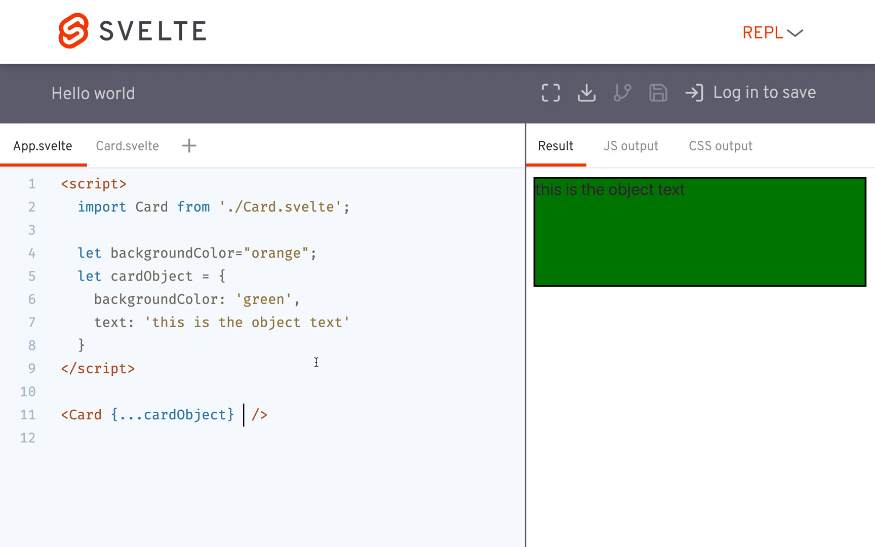
Step: Add randomProp="hey guys!!" to the Card tag and view Card.svelte
type("random")
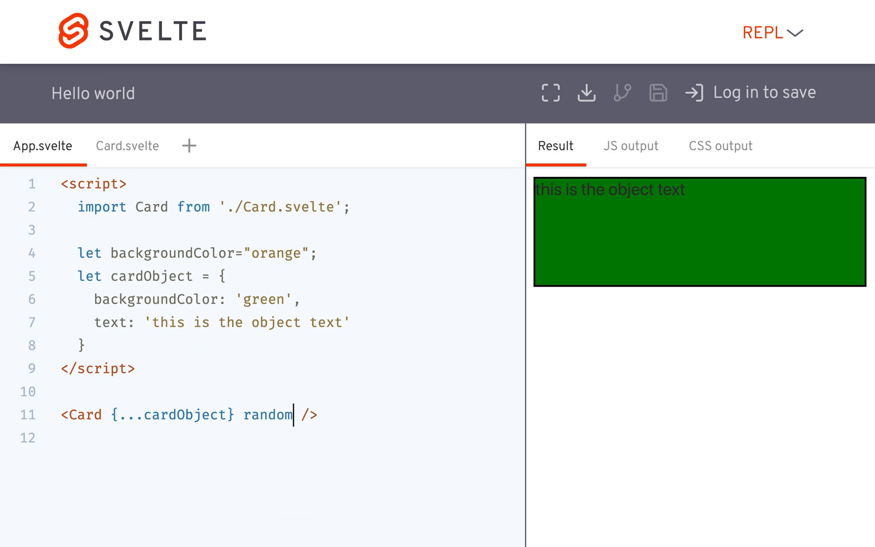
type("Prop=")
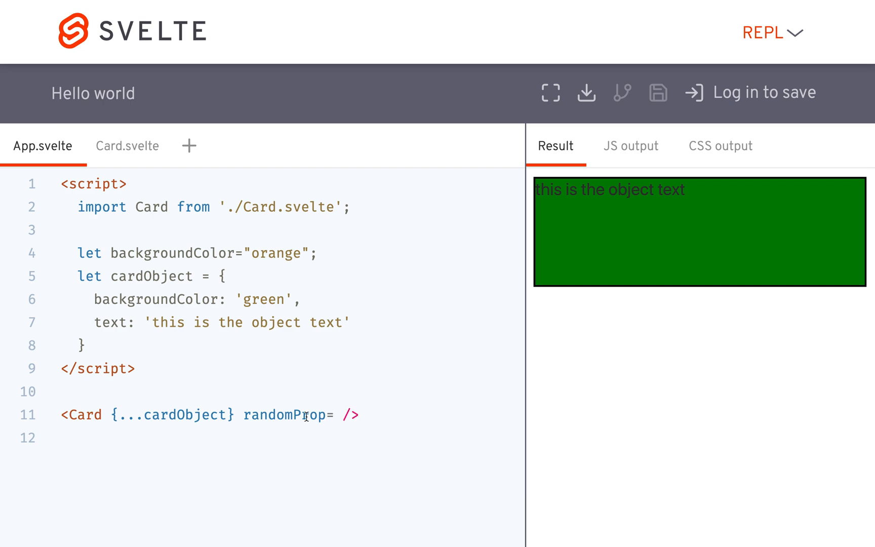
type("\"\"")
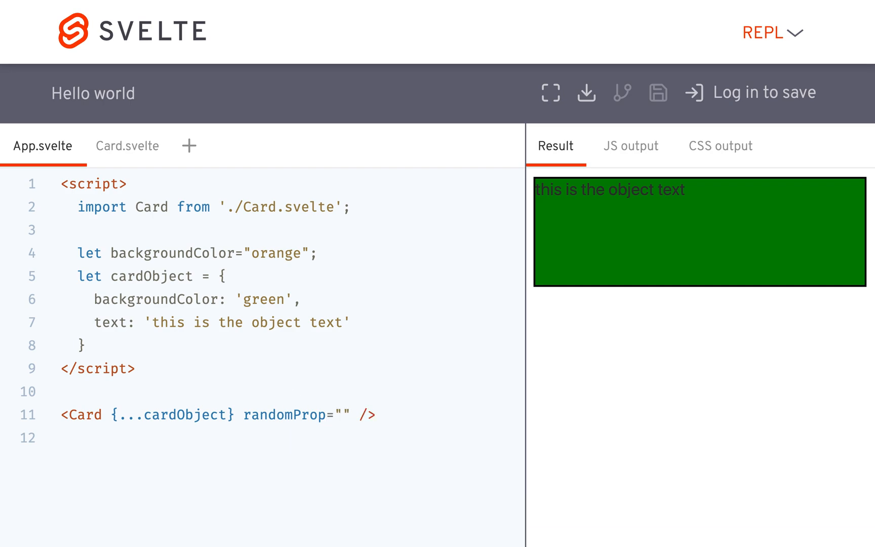
type("hey")
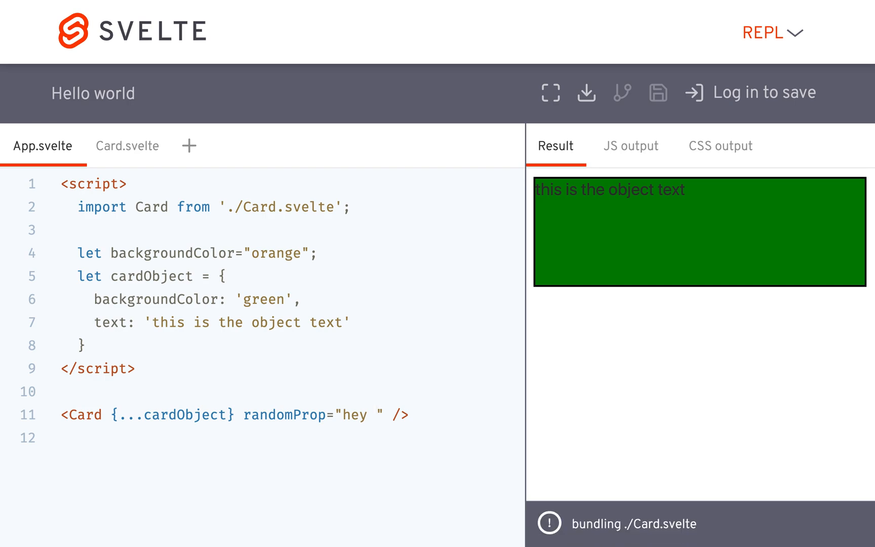
type("guys!!")
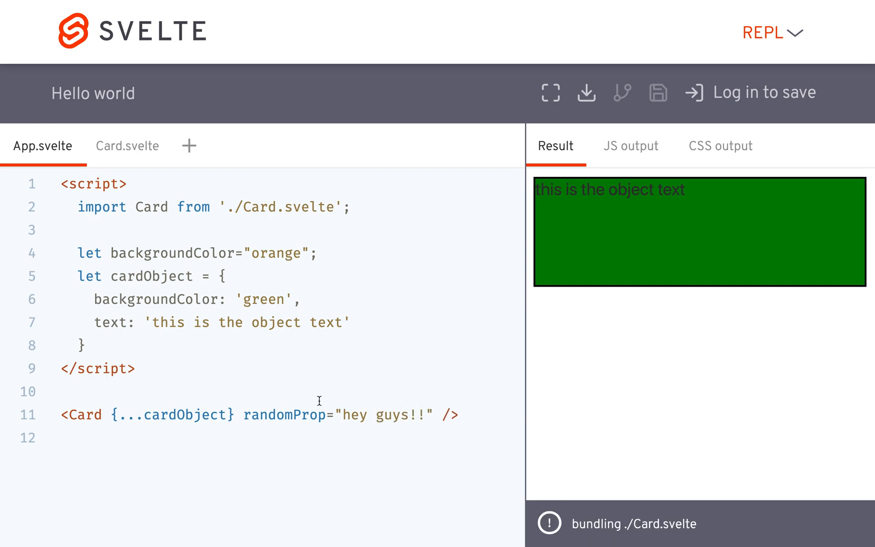
left_click(127, 146)
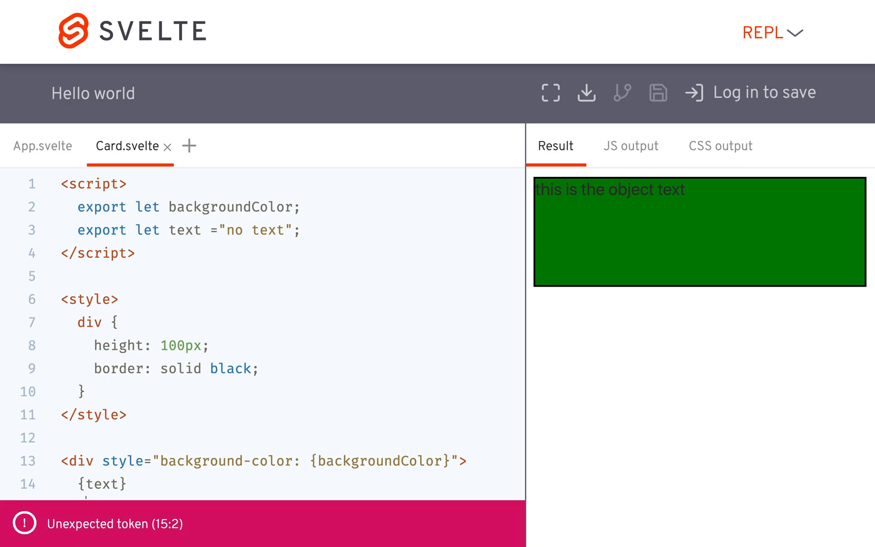
Step: Add {$$props.randomProp} below {text} in Card.svelte, then highlight 'hey guys!!' on the card
type("{$$pr")
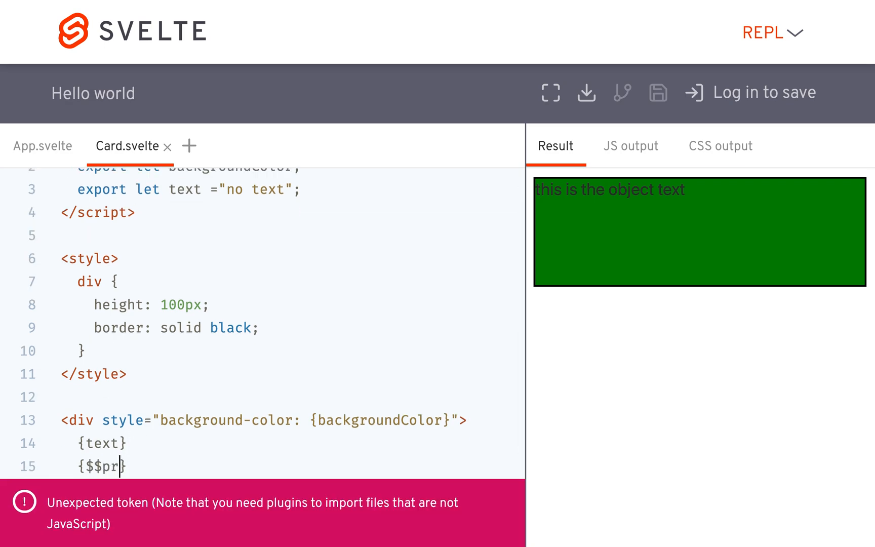
type("ops}")
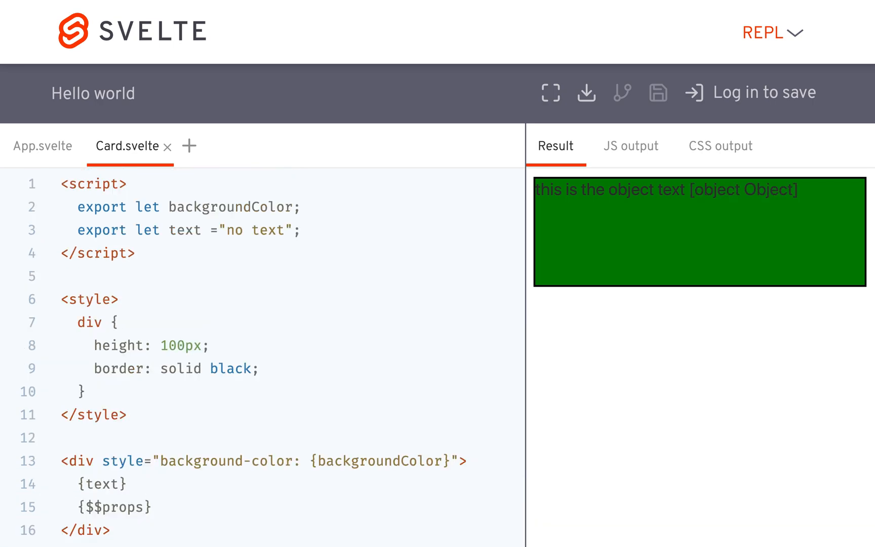
mouse_move(780, 192)
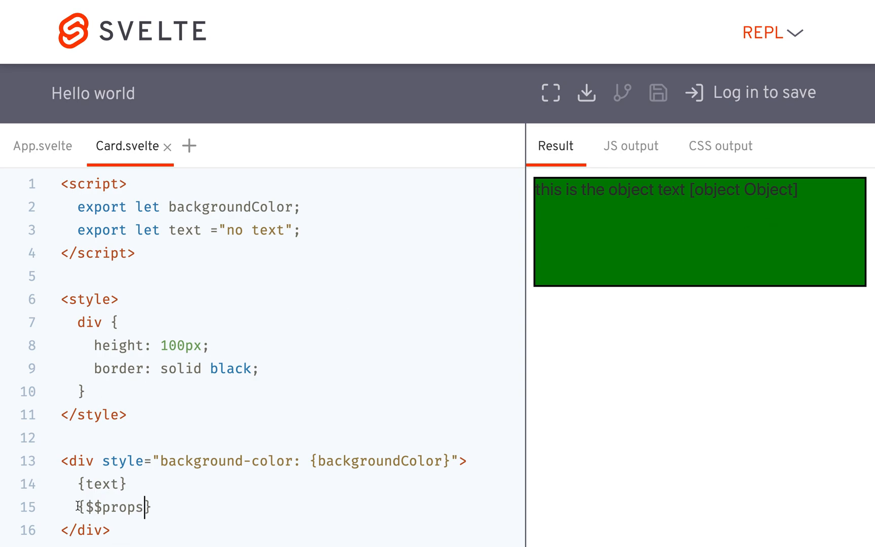
type(".randomProp")
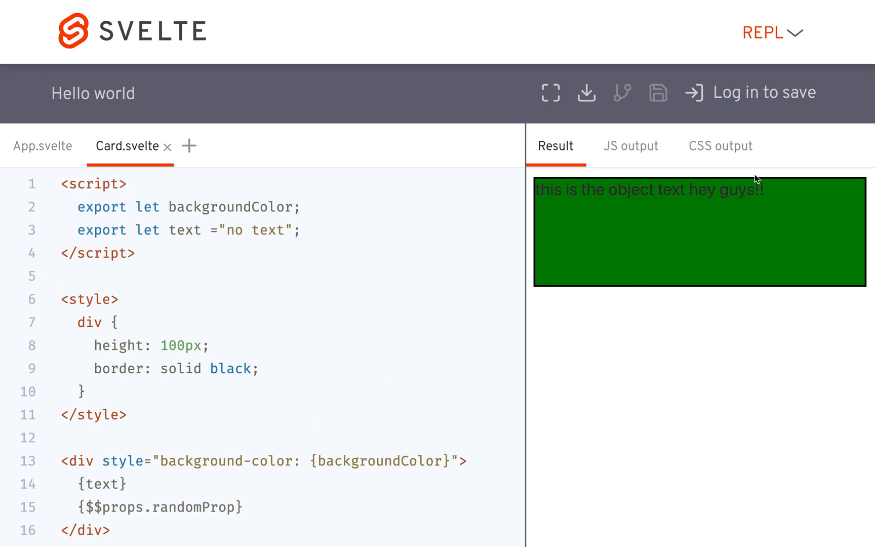
left_click_drag(691, 190, 766, 190)
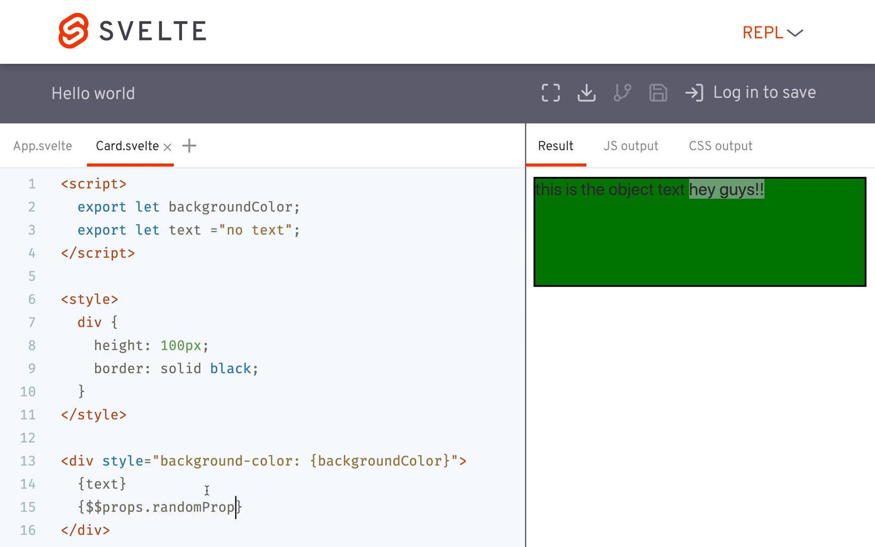
mouse_move(222, 352)
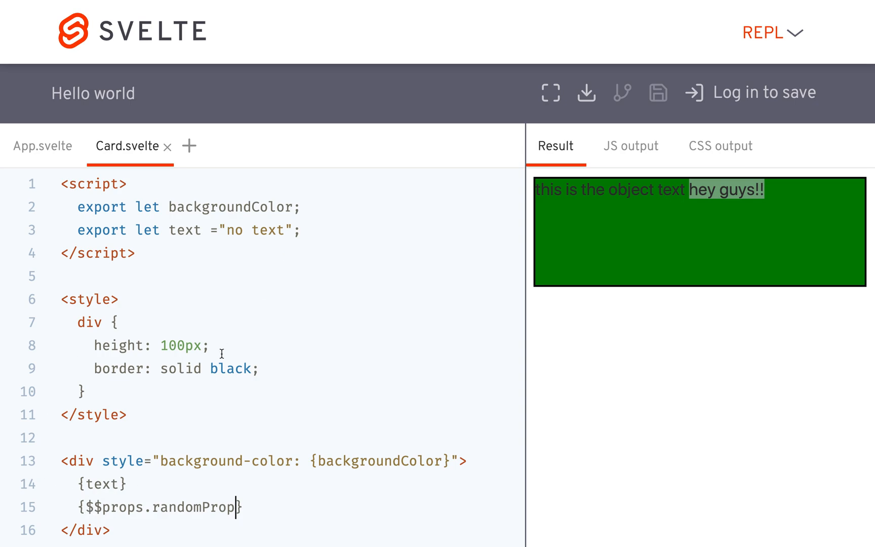
mouse_move(218, 202)
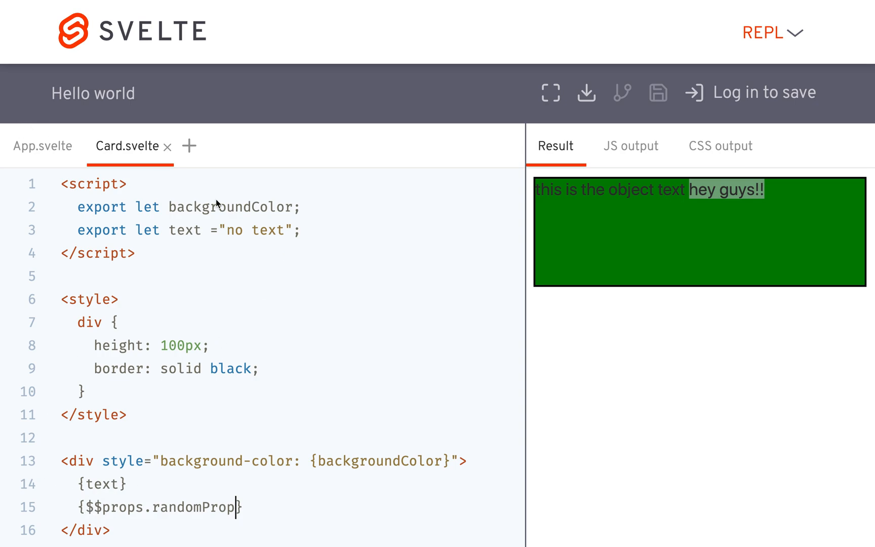